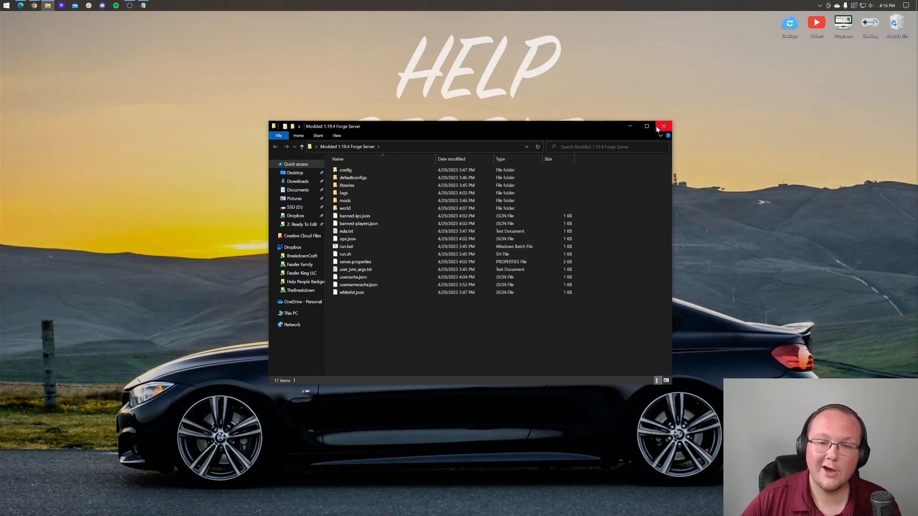
mouse_move(190, 43)
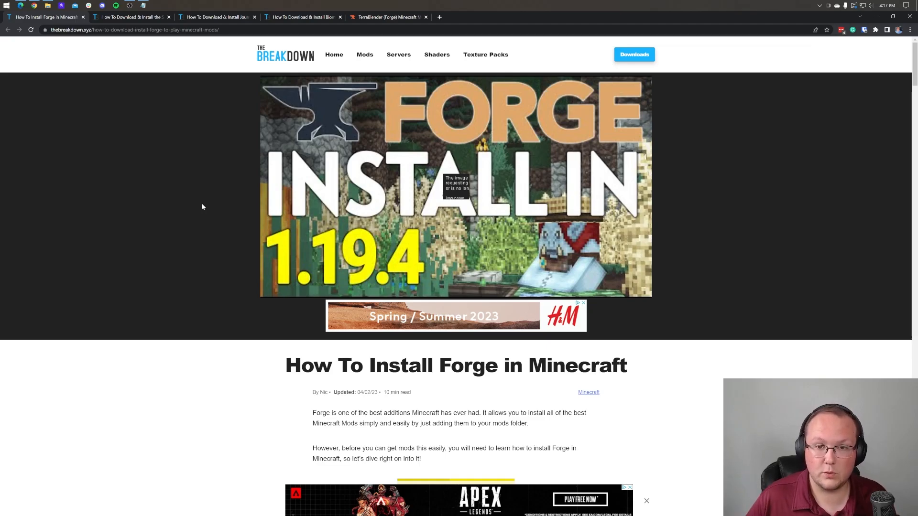
mouse_move(214, 181)
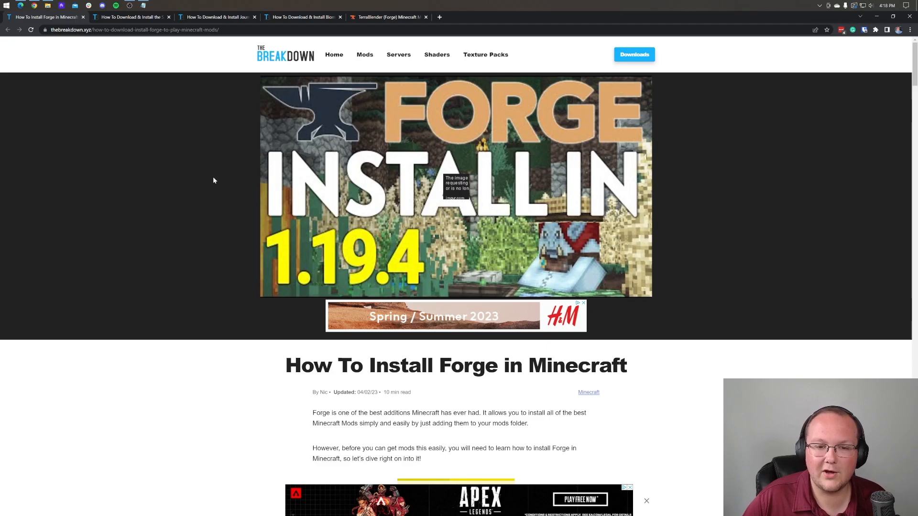
Step: Leave the Forge article and bring up the Spark mod guide's Download Spark link
scroll(down, 3)
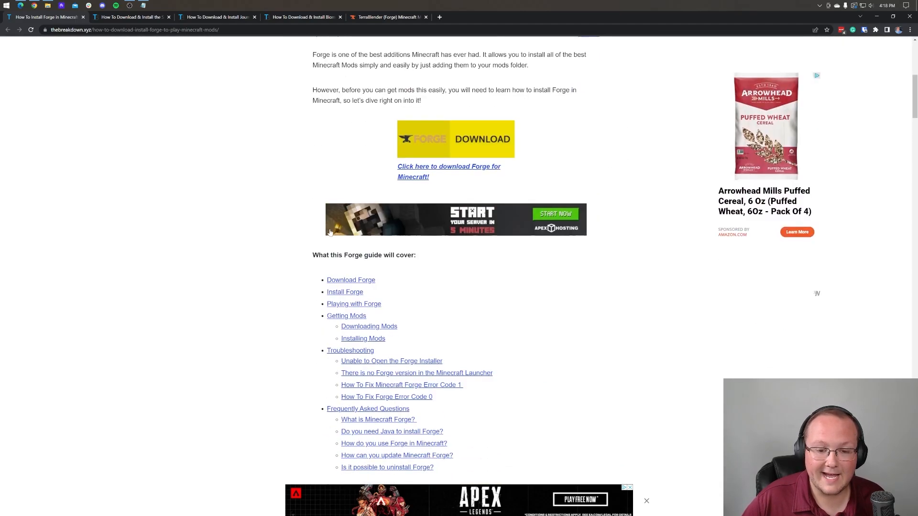
scroll(down, 3)
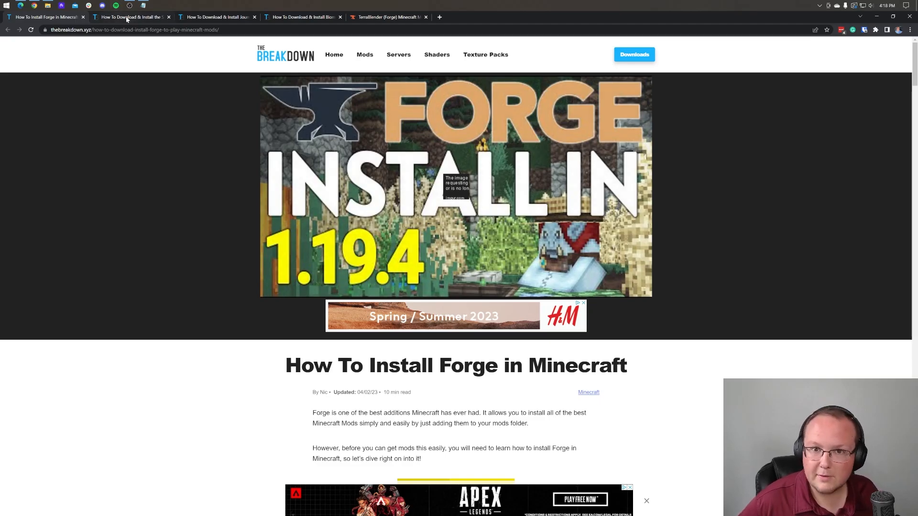
click(132, 16)
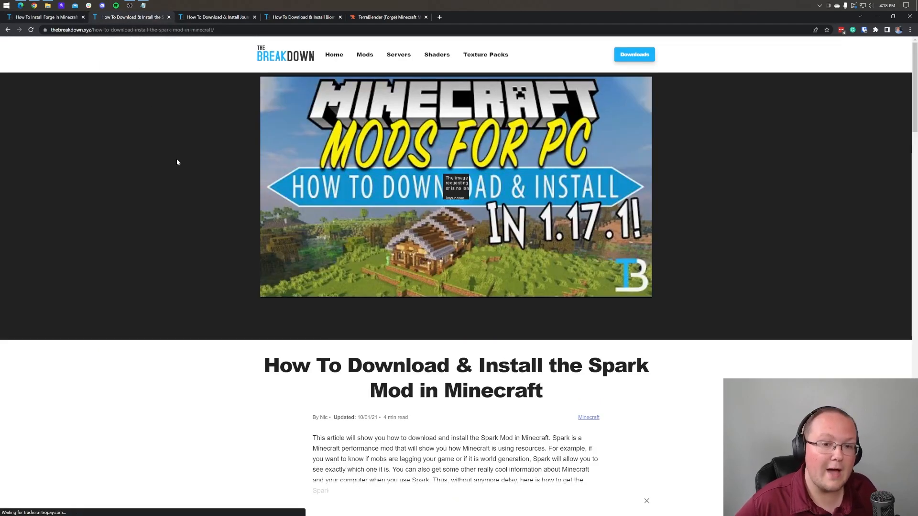
scroll(down, 3)
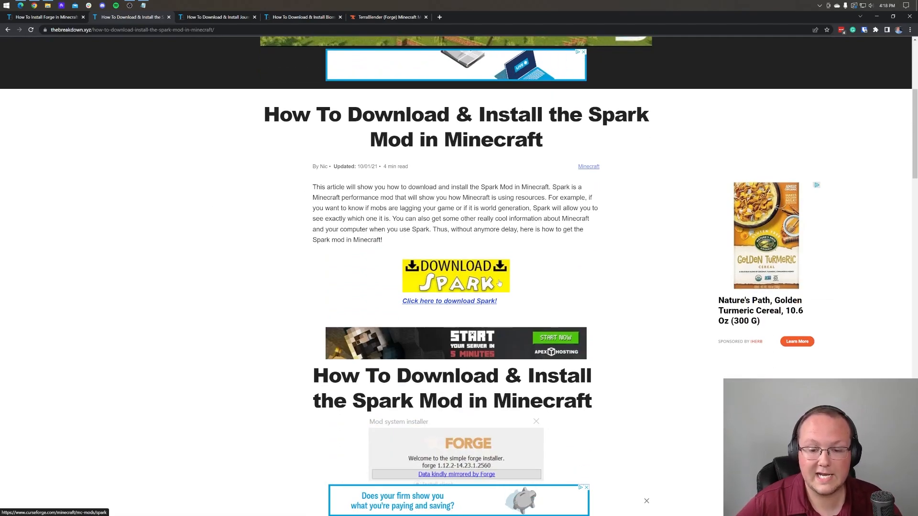
Step: From Spark's CurseForge files list, download spark 1.10.37 for Forge 1.19.4
click(449, 301)
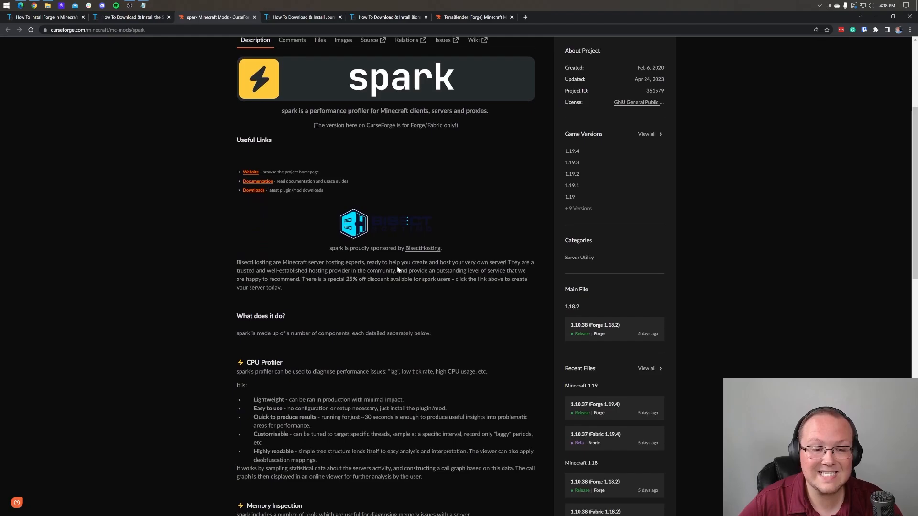
scroll(down, 3)
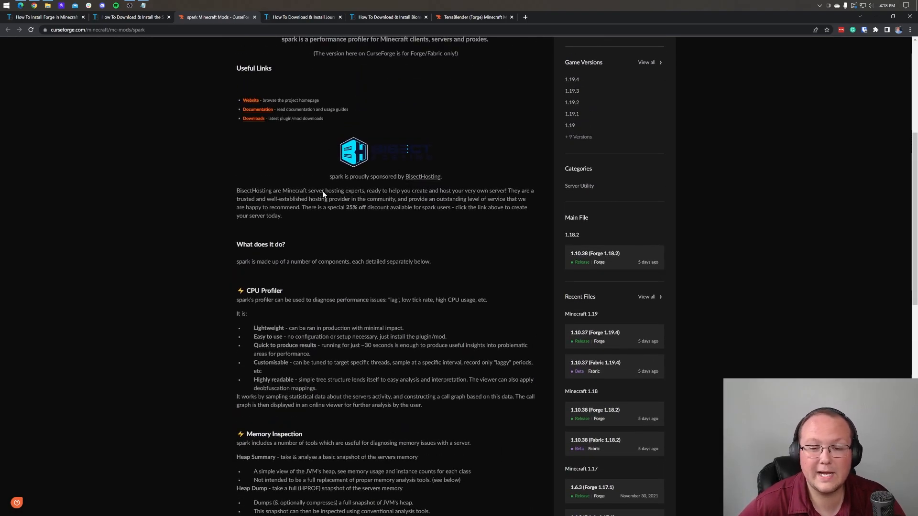
scroll(up, 3)
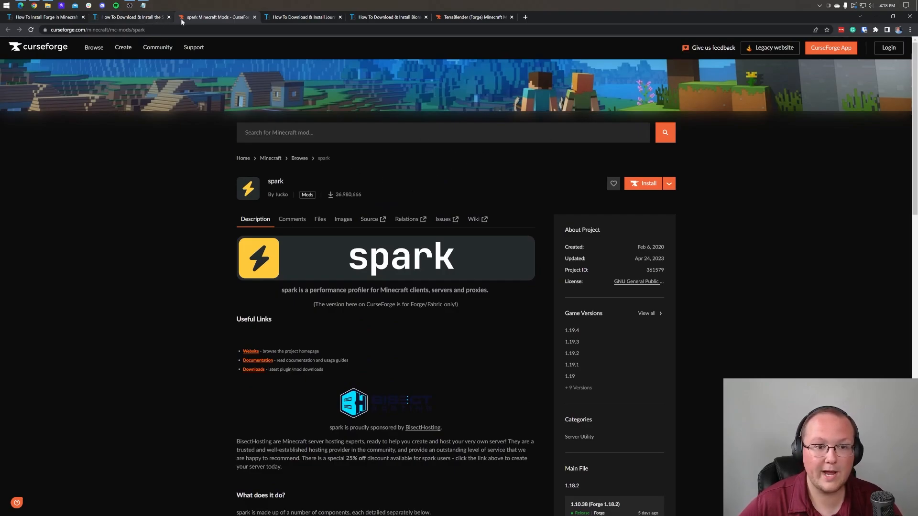
mouse_move(472, 241)
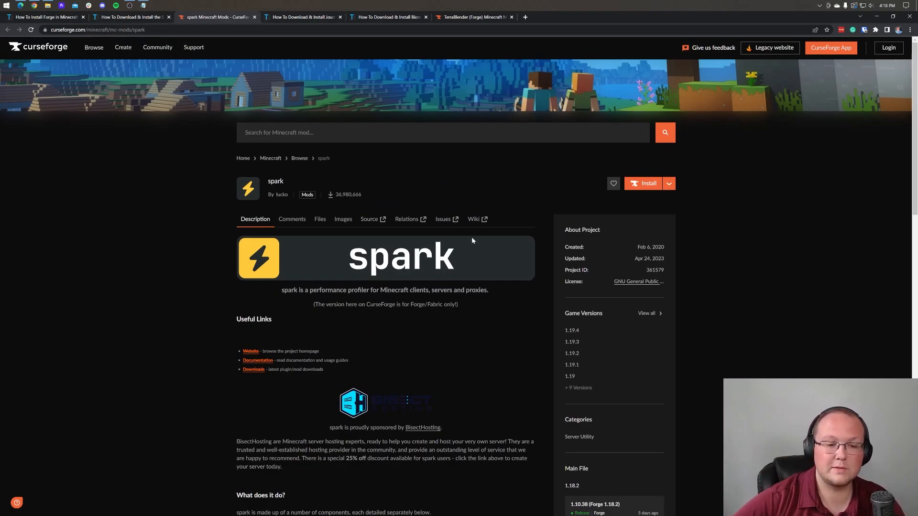
click(319, 219)
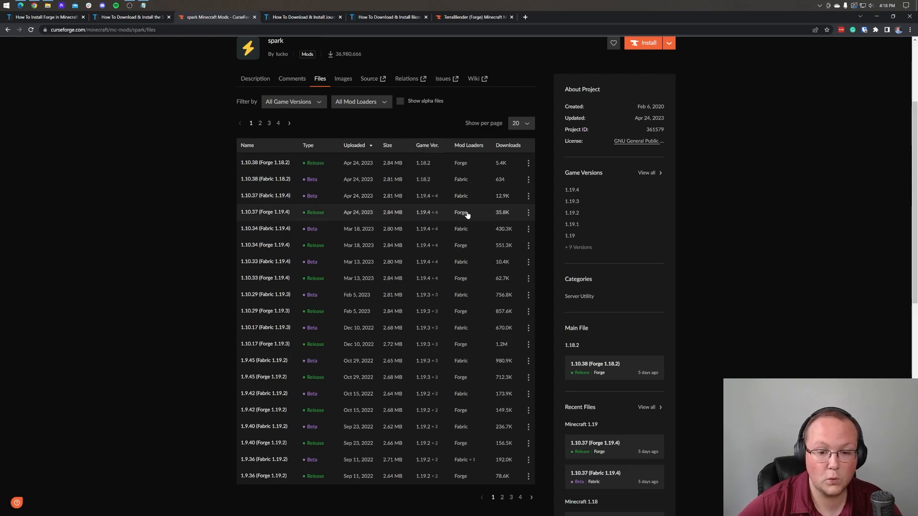
click(528, 212)
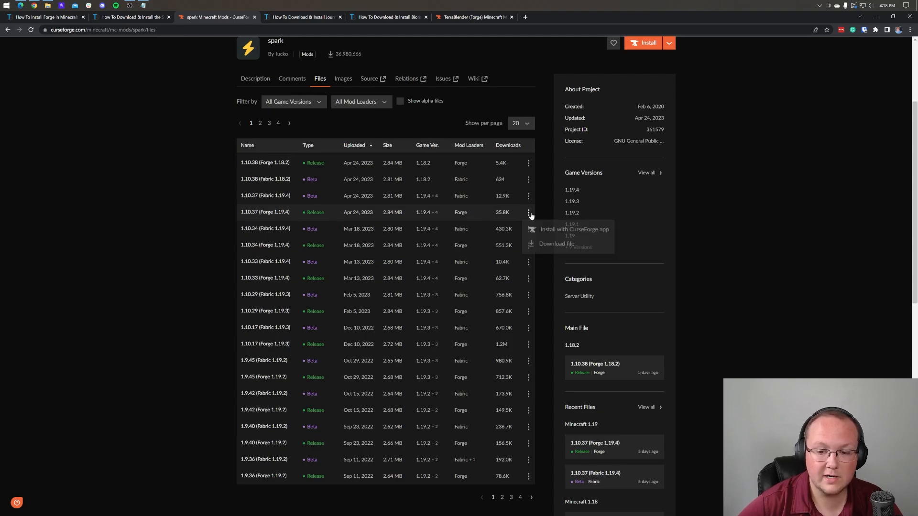
click(556, 244)
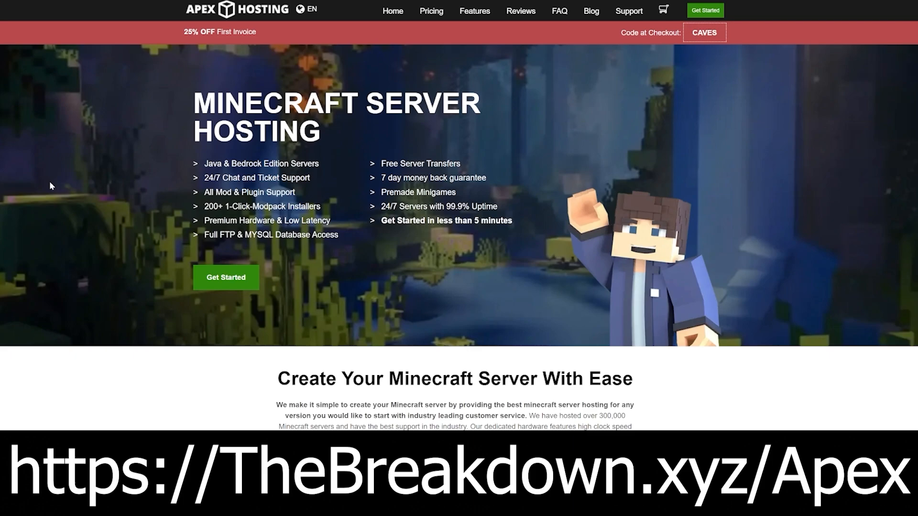
mouse_move(193, 180)
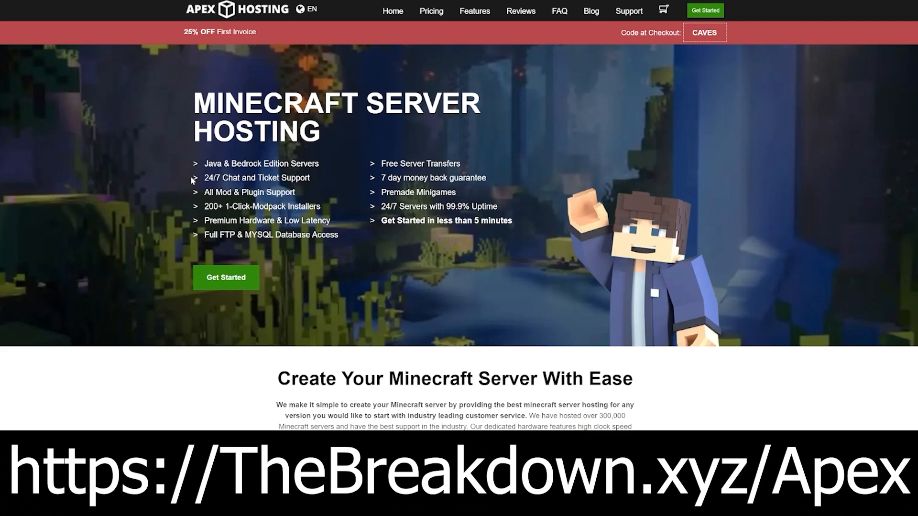
drag(204, 178, 310, 178)
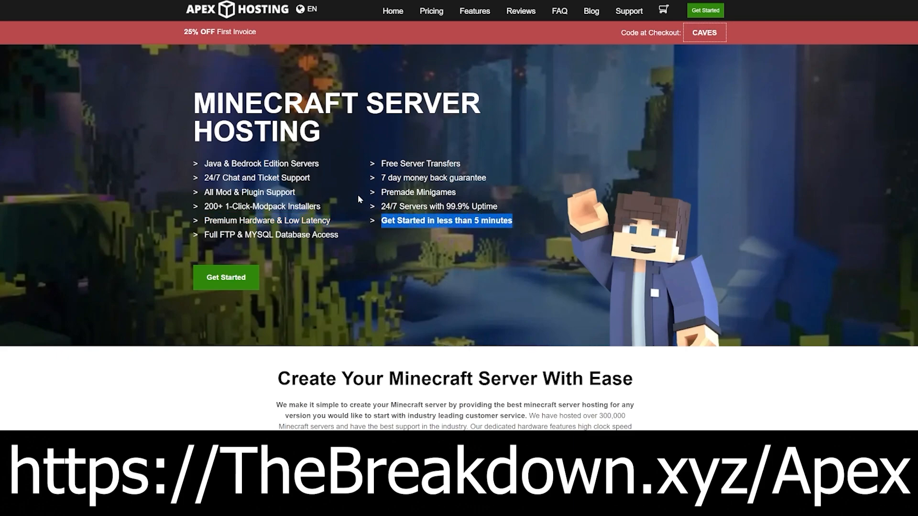
scroll(down, 3)
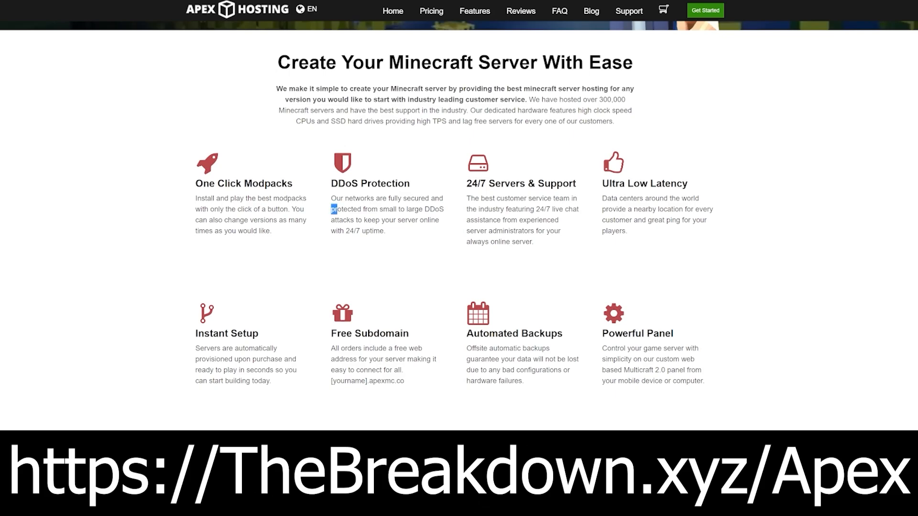
drag(333, 209, 361, 220)
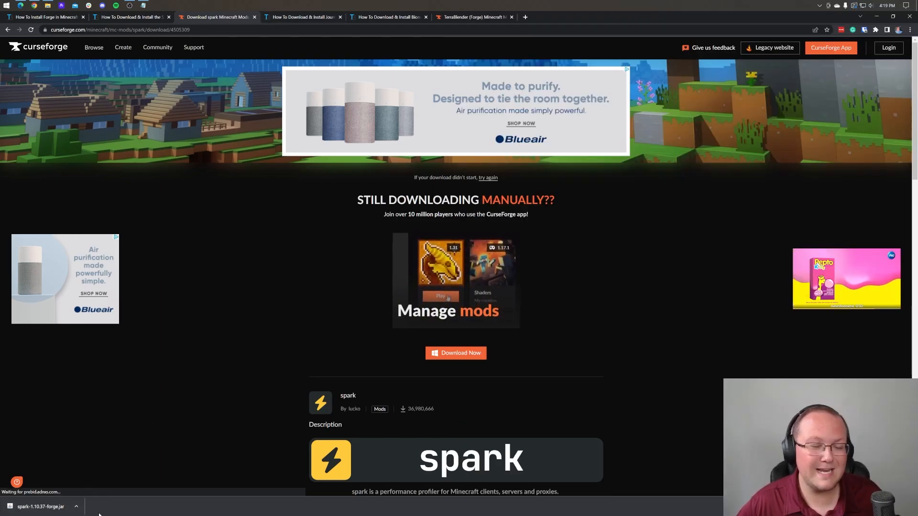
Step: From JourneyMap's CurseForge files list, download the 1.19.4 Forge release
click(303, 16)
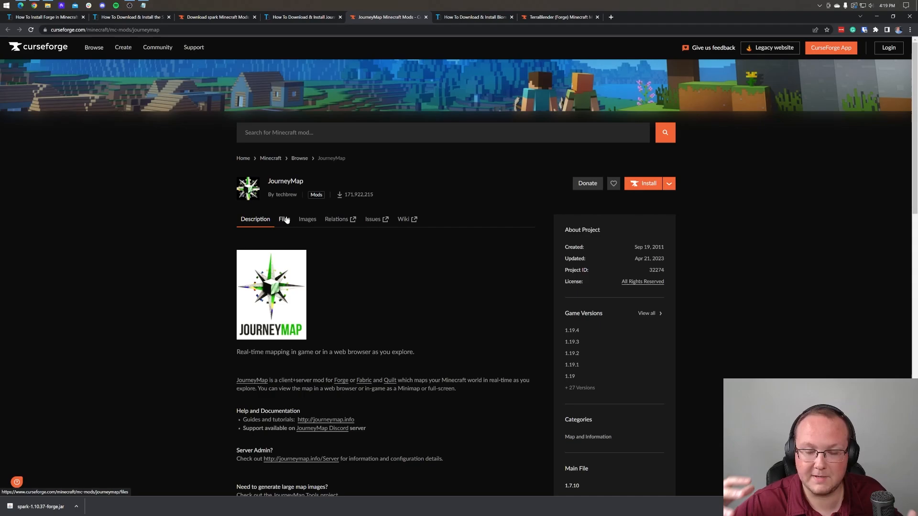
click(284, 219)
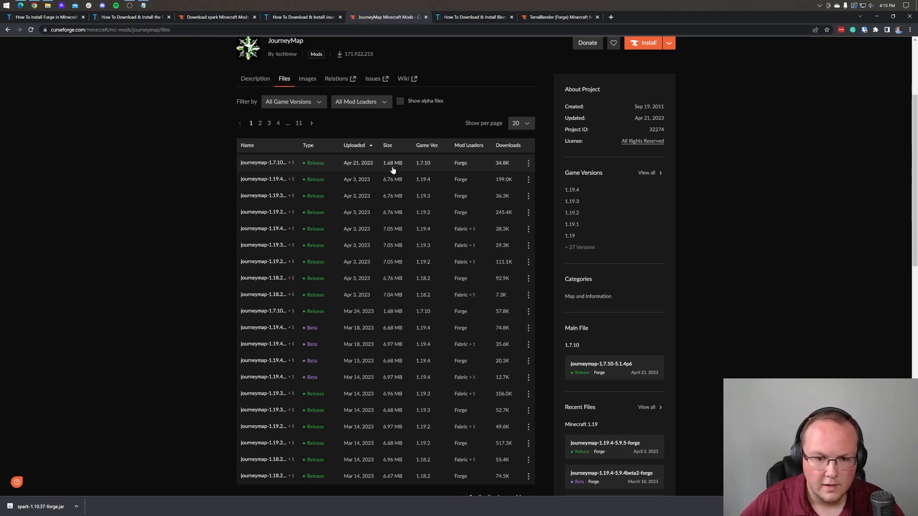
click(528, 179)
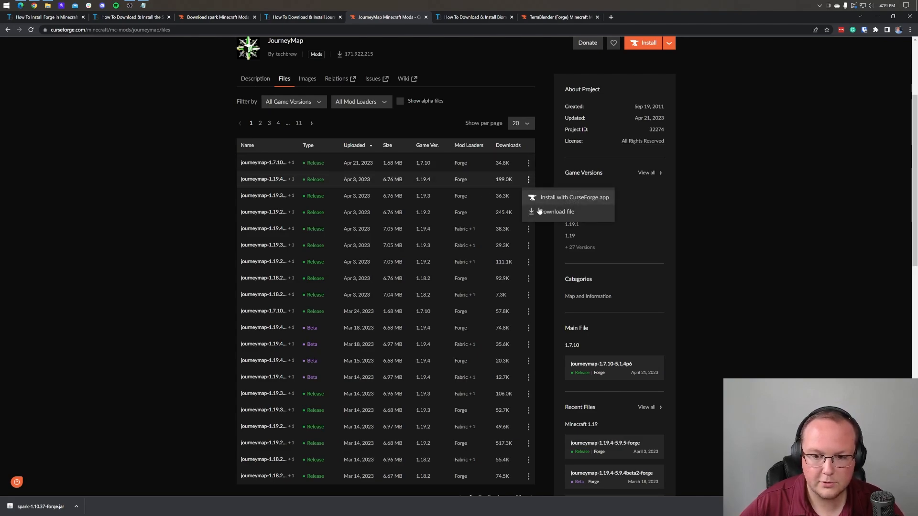
click(555, 211)
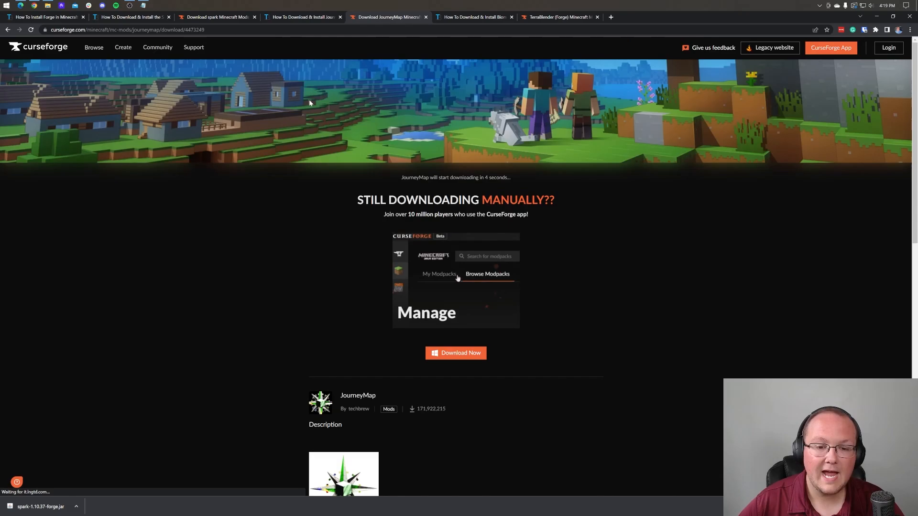
Step: Reach Biomes O' Plenty on CurseForge via its guide and download the newest 1.19.4 Forge file
click(475, 16)
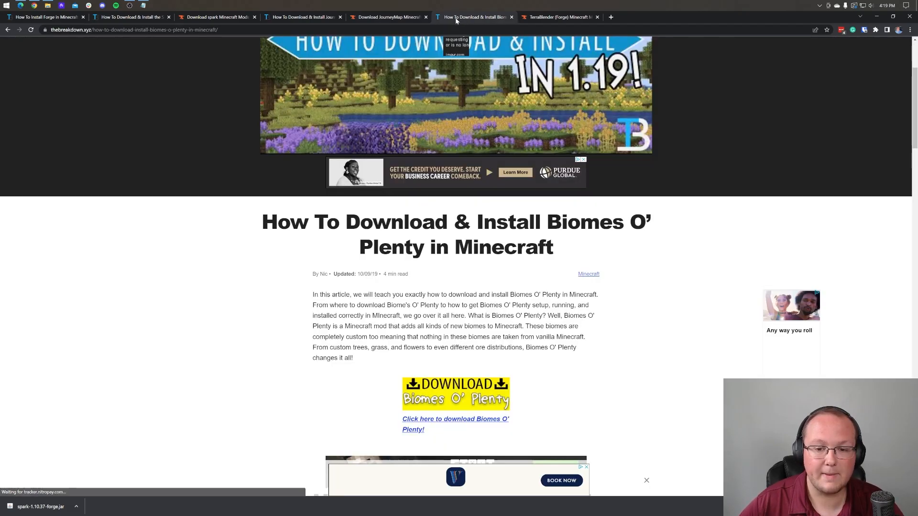
scroll(down, 3)
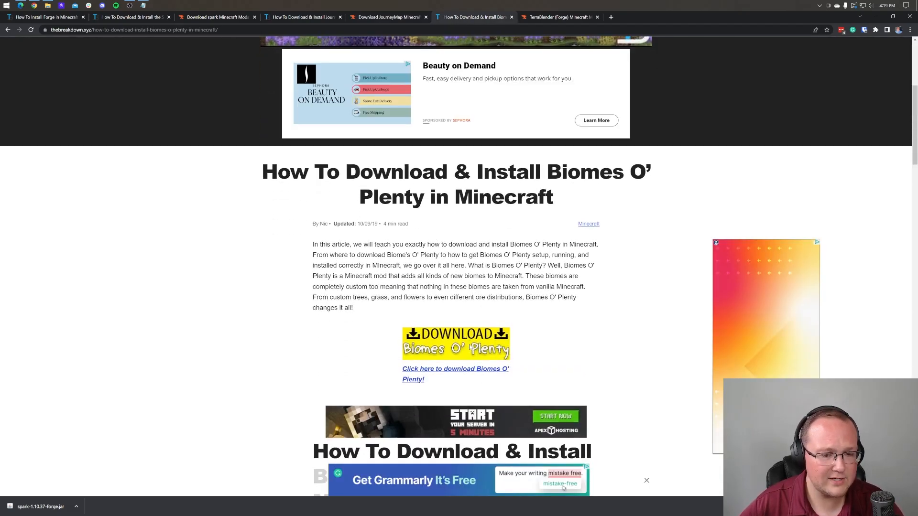
click(455, 374)
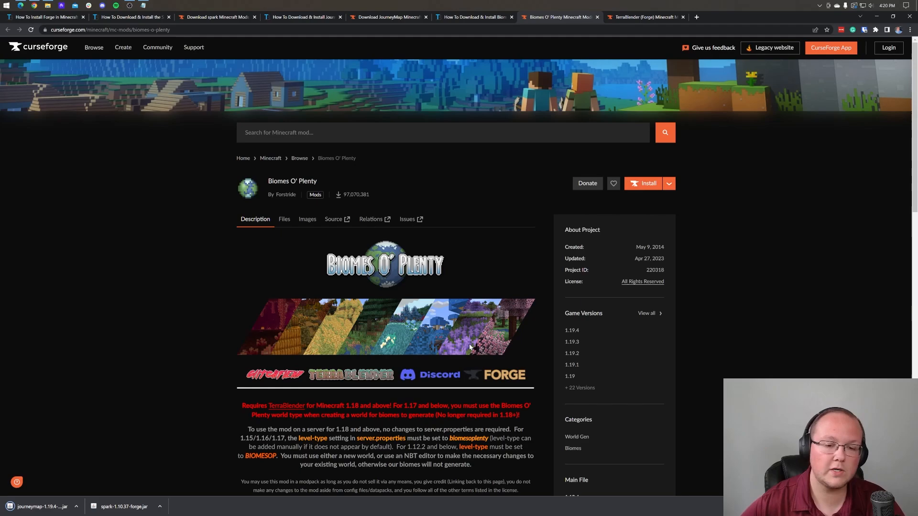
scroll(down, 3)
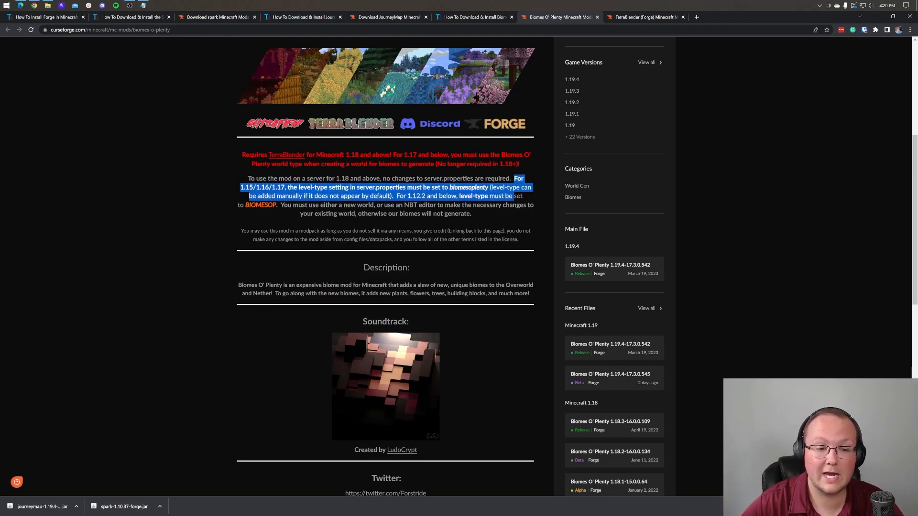
click(386, 264)
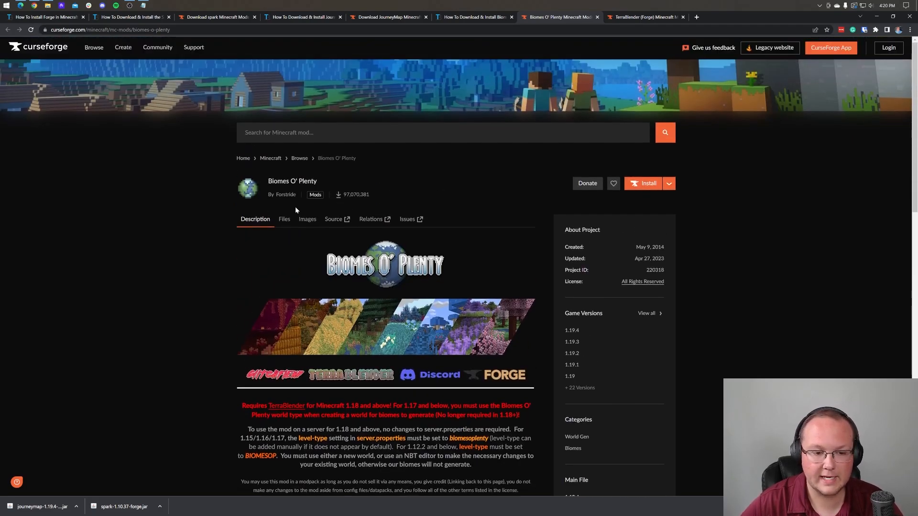
click(284, 219)
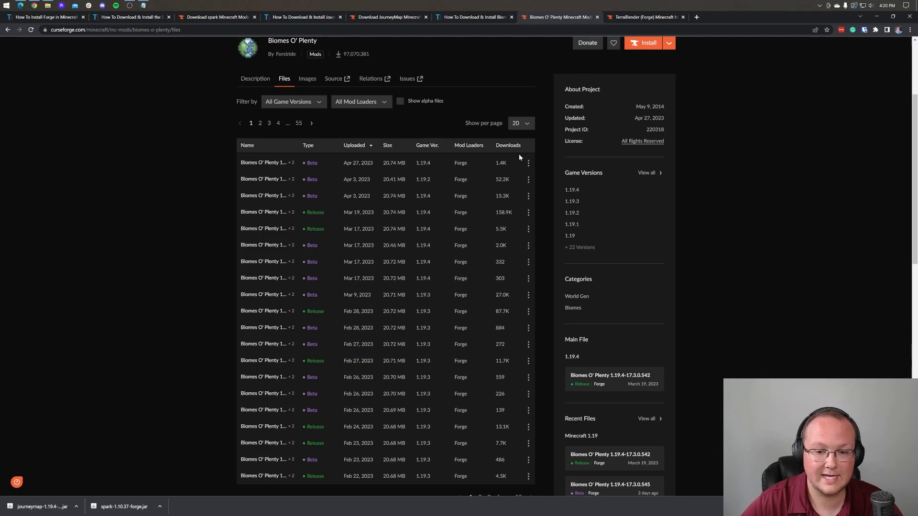
click(528, 163)
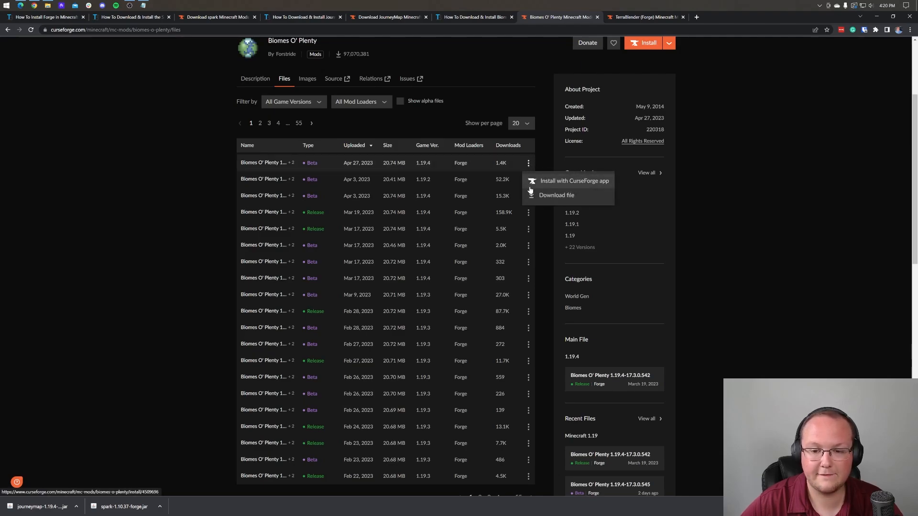
click(643, 16)
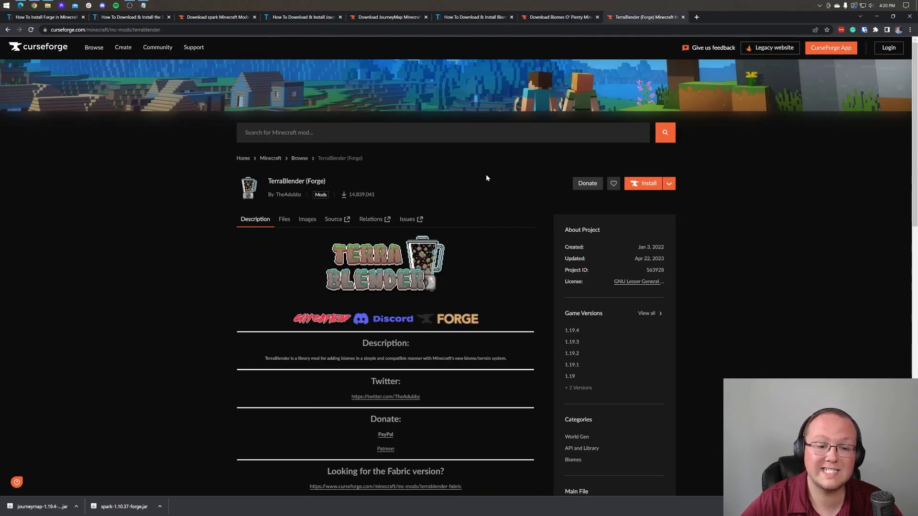
Step: Download the newest TerraBlender 1.19.4 Forge file from its CurseForge files list
click(284, 218)
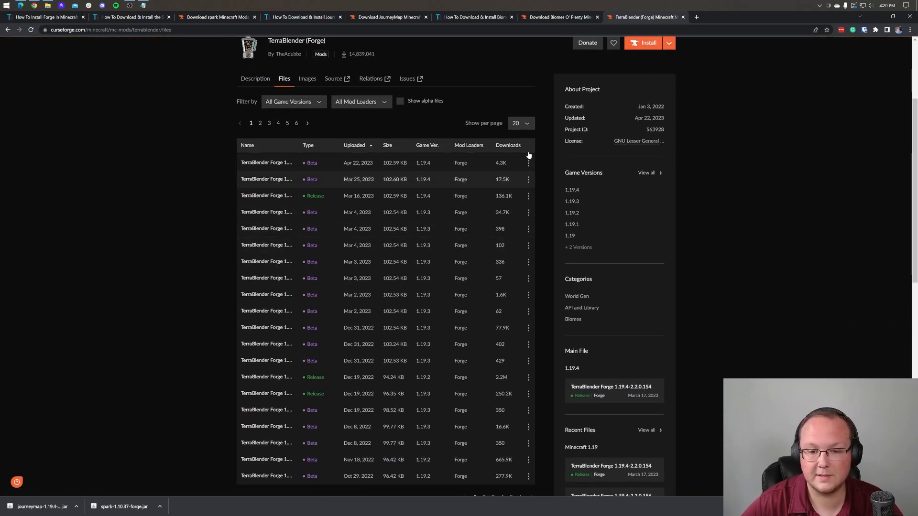
click(528, 162)
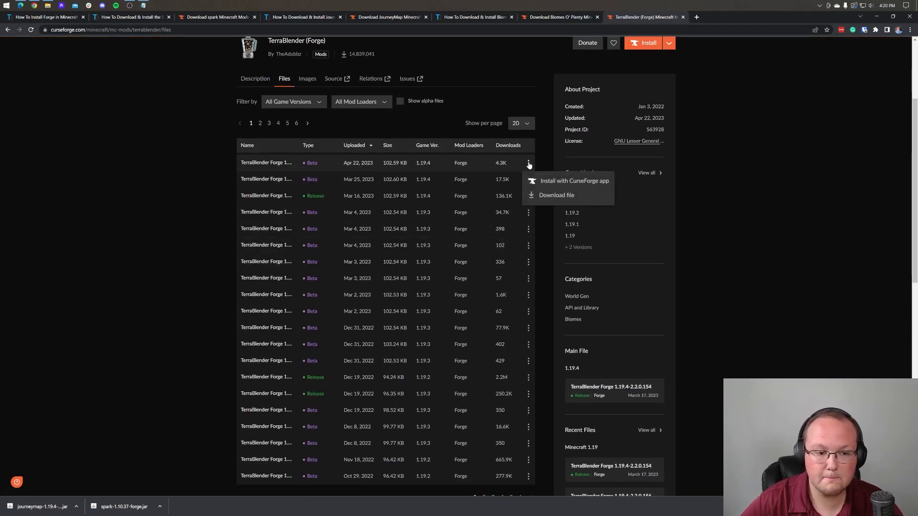
click(557, 195)
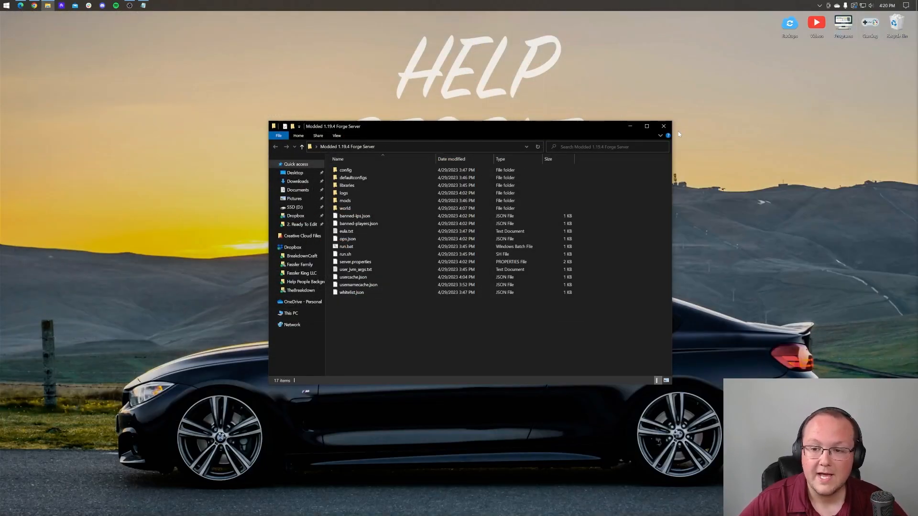
Step: Find the Downloads folder via Start search and move the four mod jars to the desktop
click(664, 126)
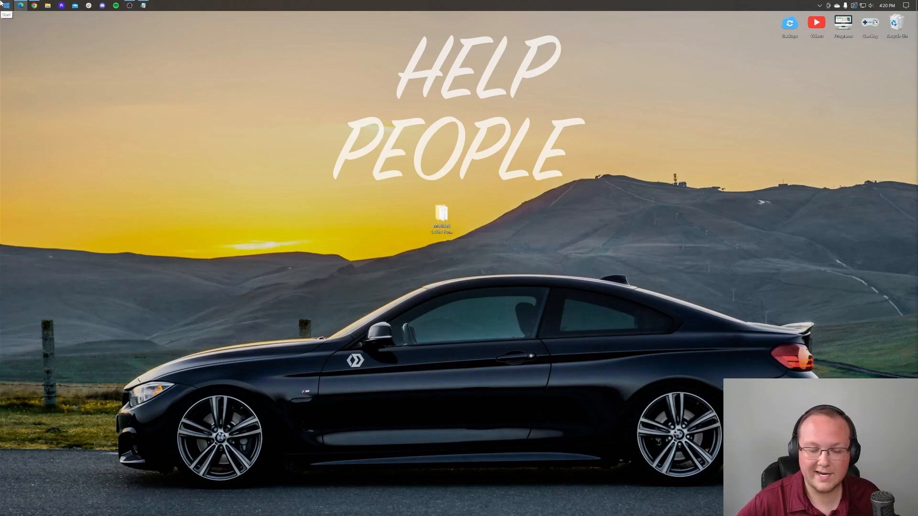
click(6, 5)
text(o)
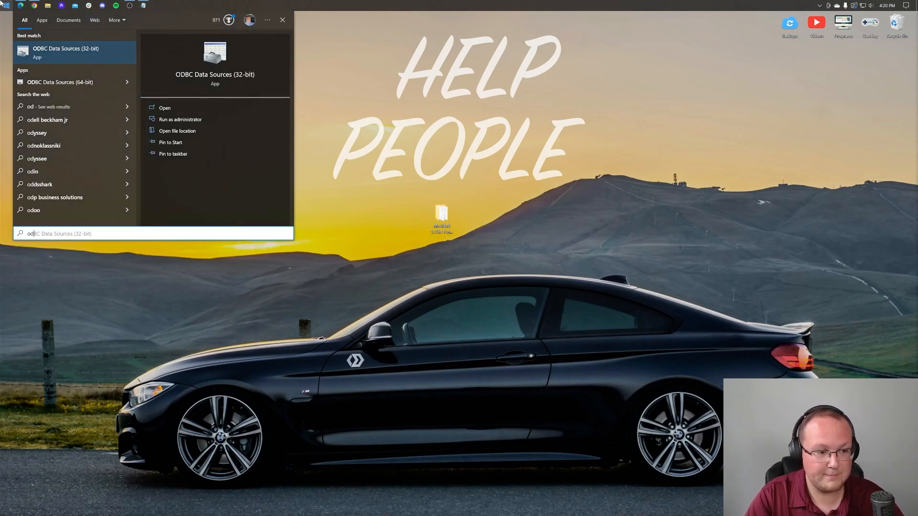
text(download)
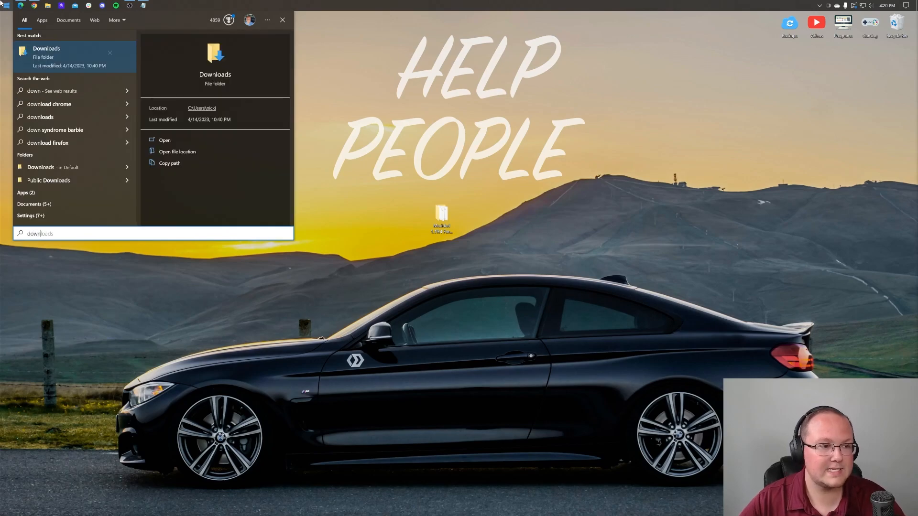
click(177, 152)
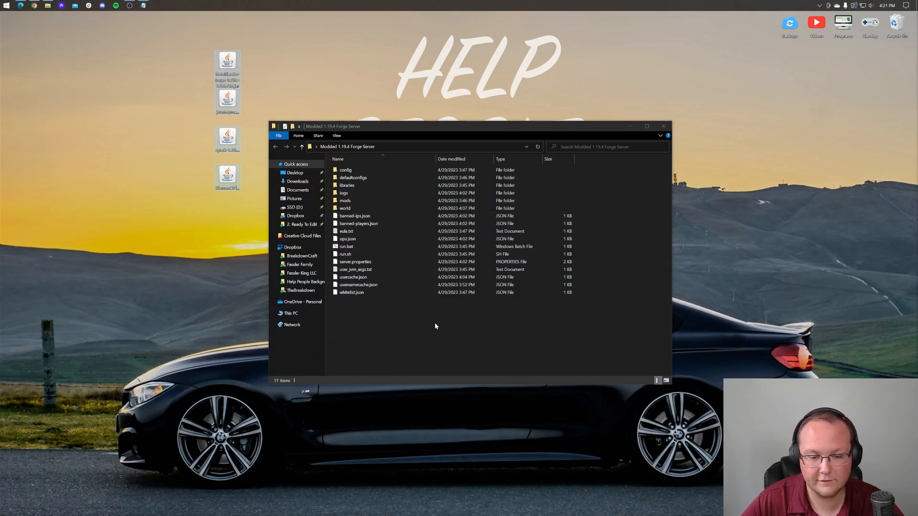
click(344, 208)
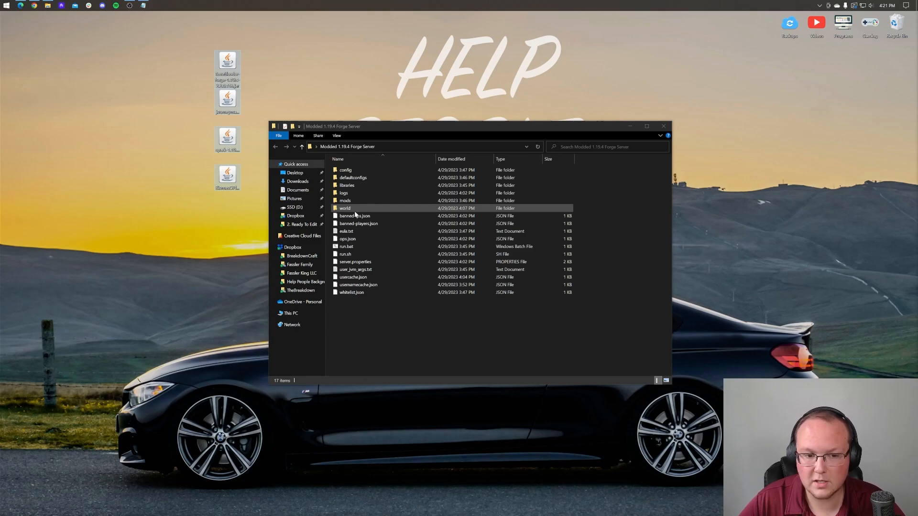
click(344, 208)
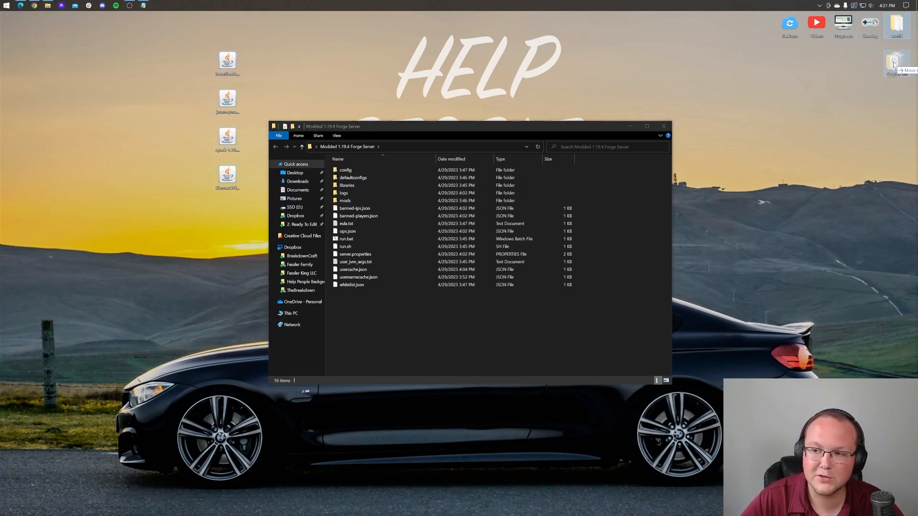
Step: Recycle the server's world folder and place the four mod jars in its mods folder
click(358, 215)
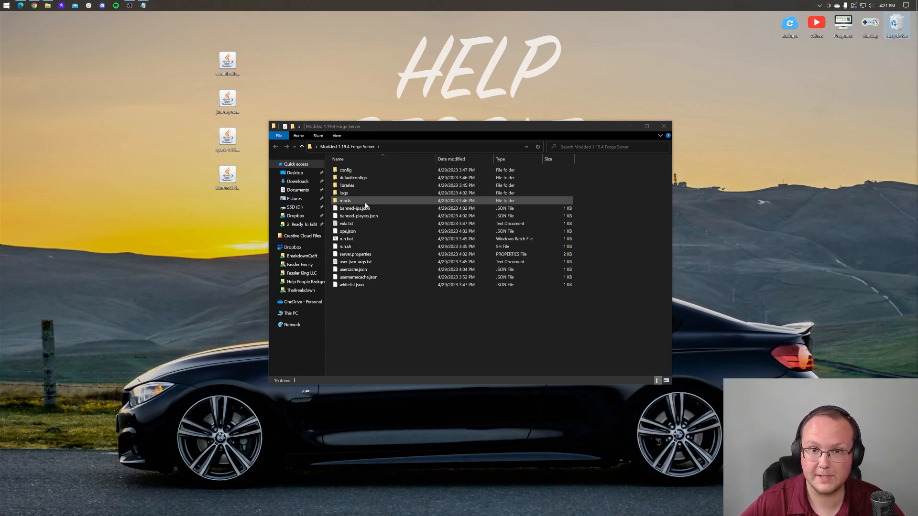
double_click(345, 200)
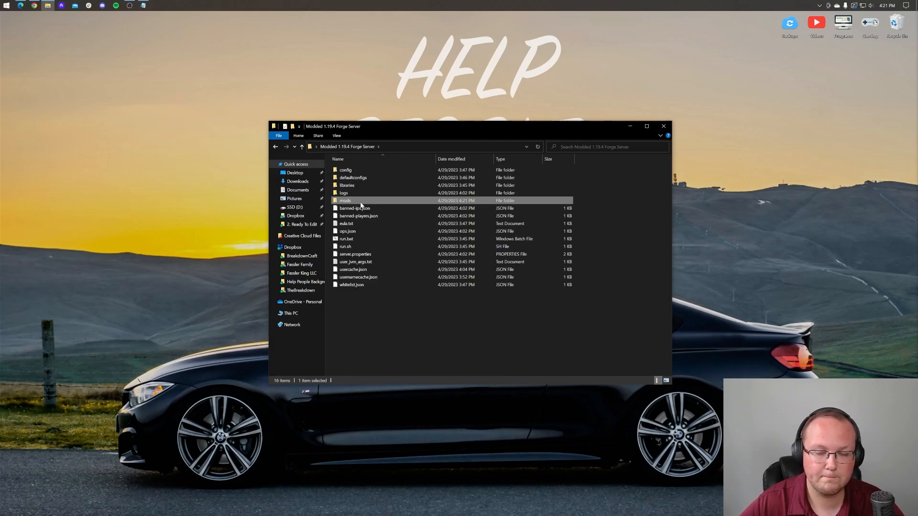
double_click(345, 200)
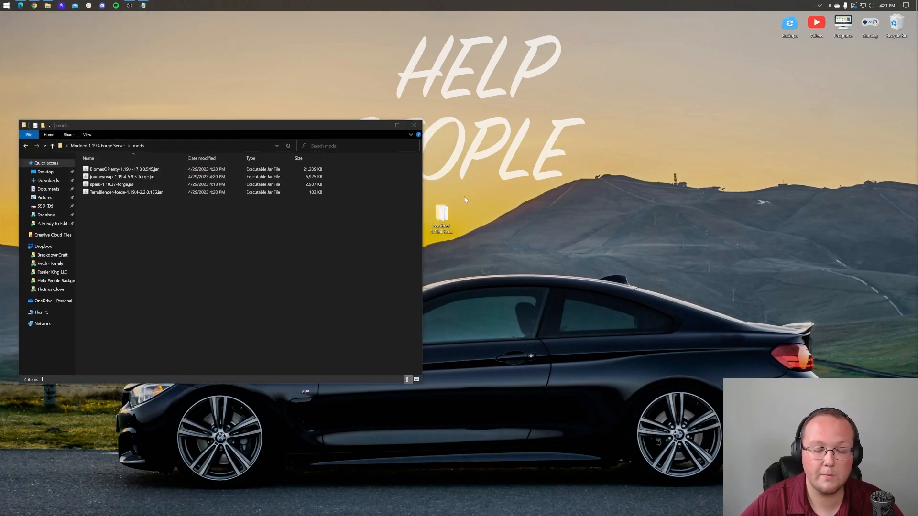
Step: From the launcher's Installations list, open the forge installation's game directory
click(156, 5)
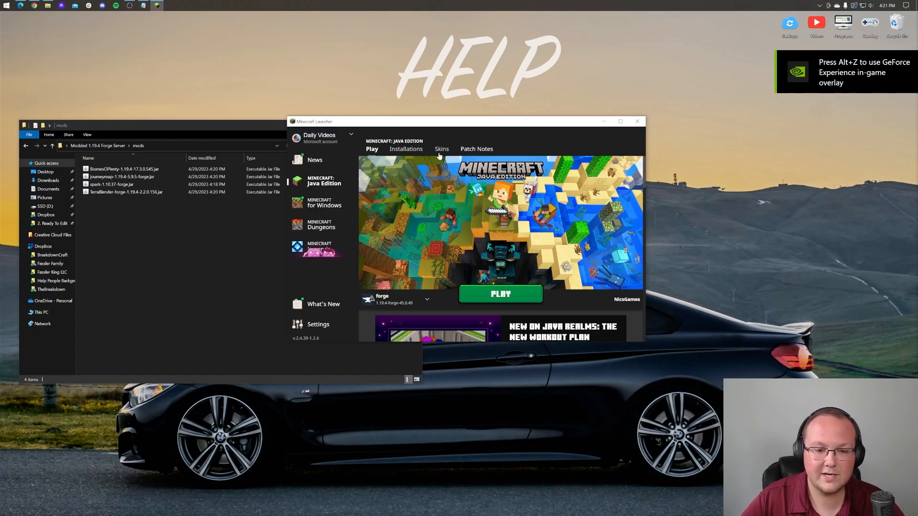
click(406, 149)
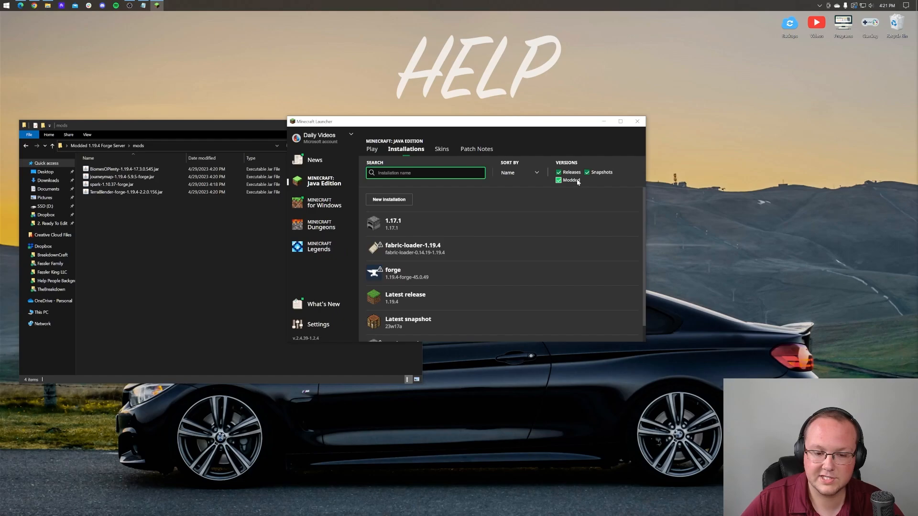
click(559, 180)
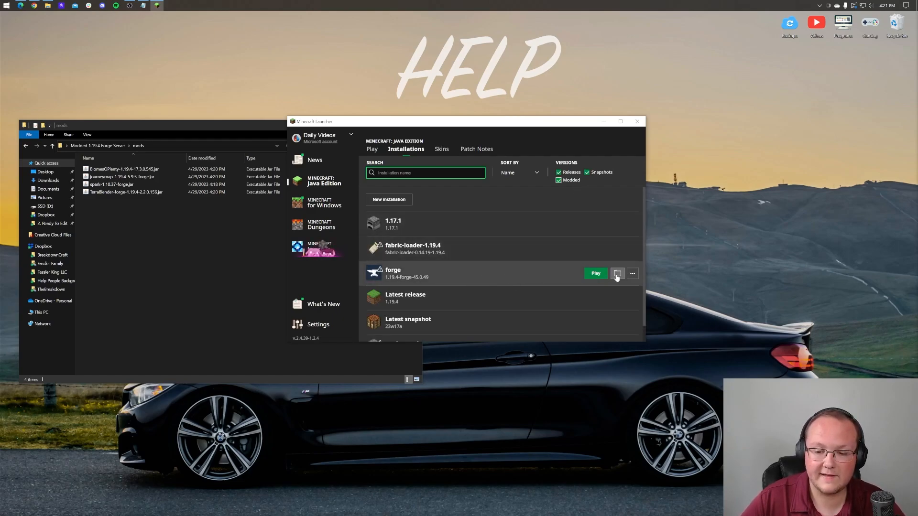
click(617, 274)
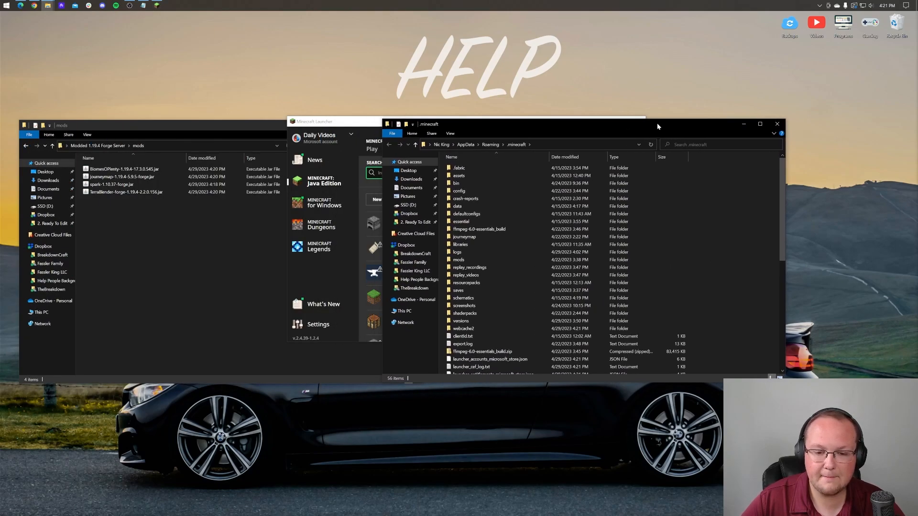
Step: Delete .minecraft's old mods folder and create a fresh folder named mods for the four jars
click(458, 259)
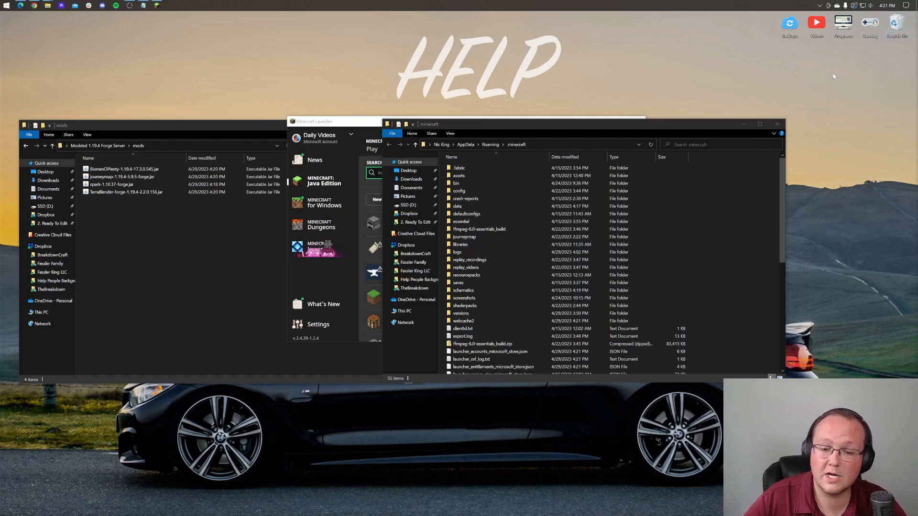
right_click(585, 257)
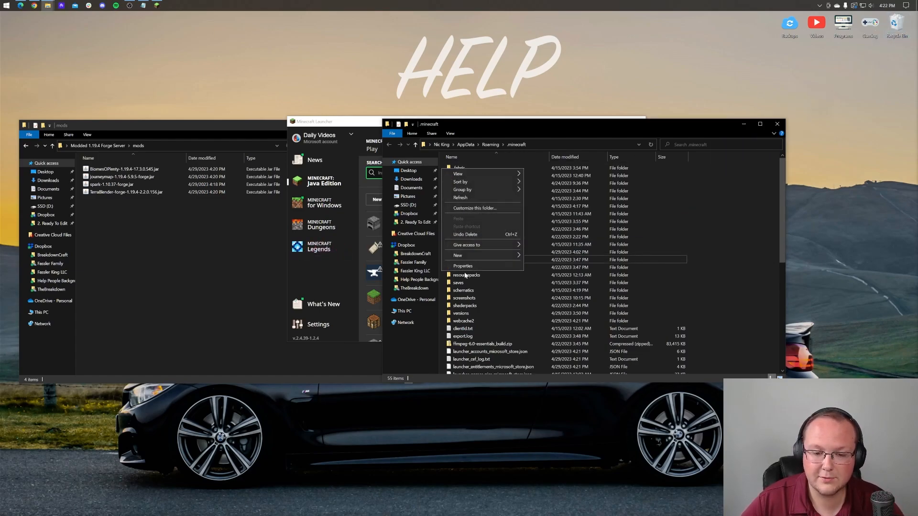
click(457, 255)
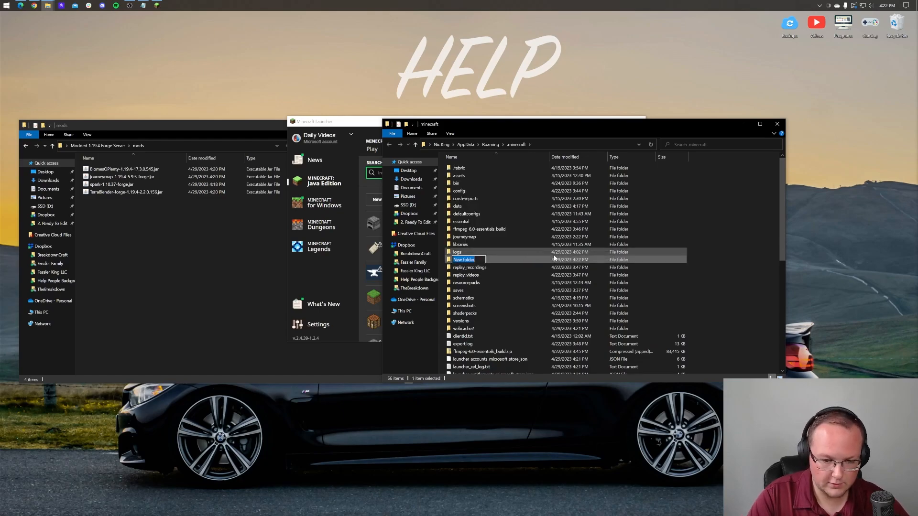
text(mods)
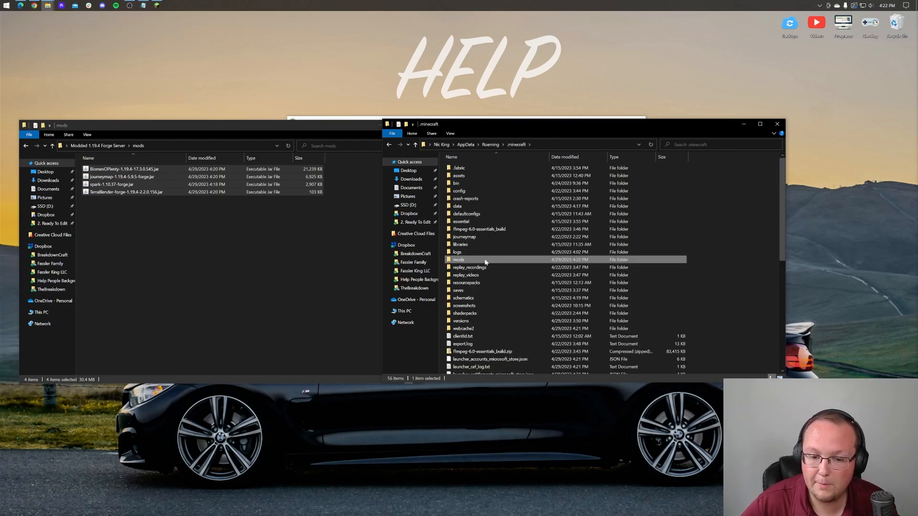
double_click(458, 259)
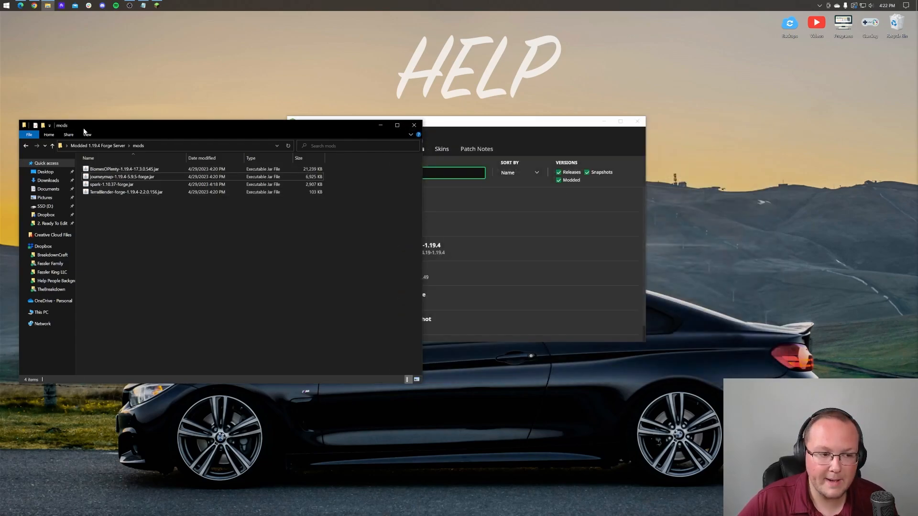
Step: Check the .minecraft mods folder holds the Biomes O' Plenty, JourneyMap, Spark and TerraBlender jars, then close Explorer
click(26, 146)
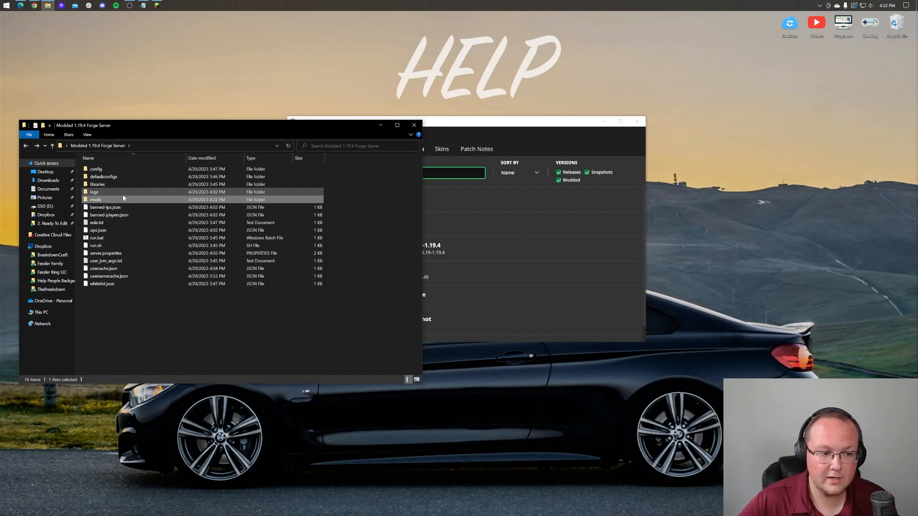
double_click(96, 200)
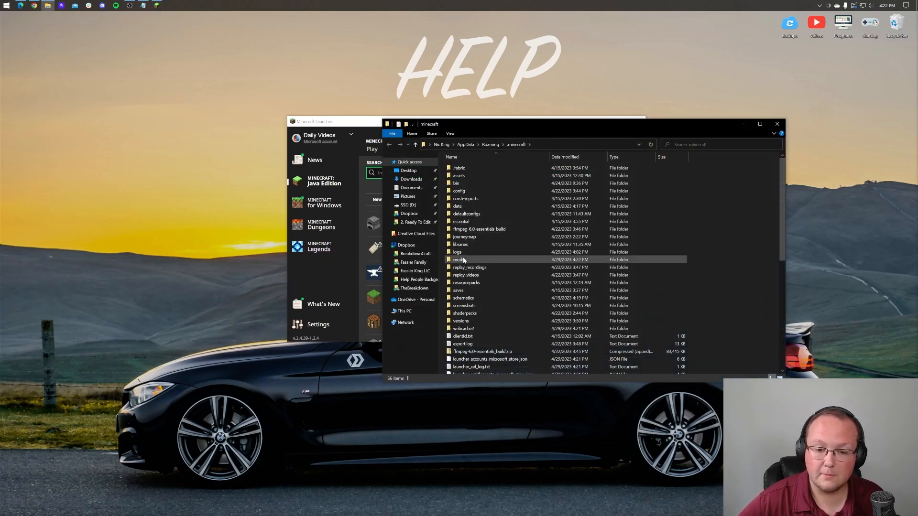
double_click(457, 260)
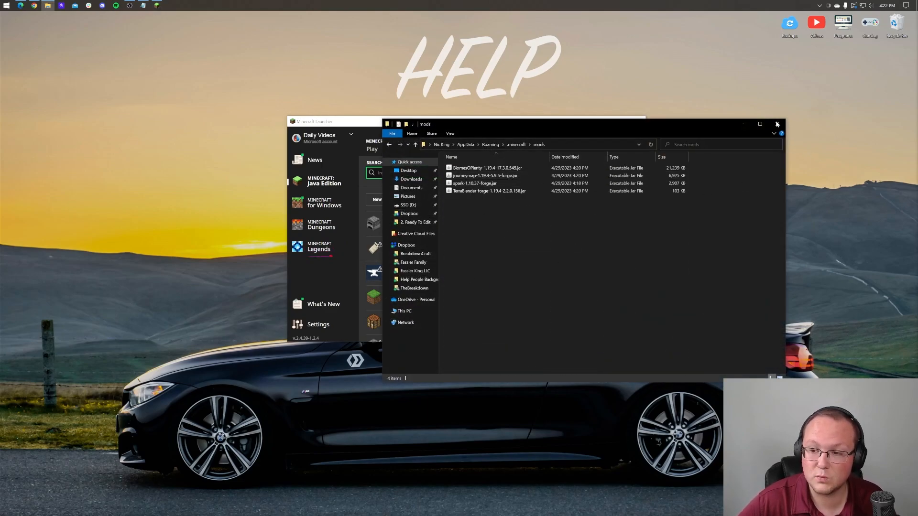
click(778, 123)
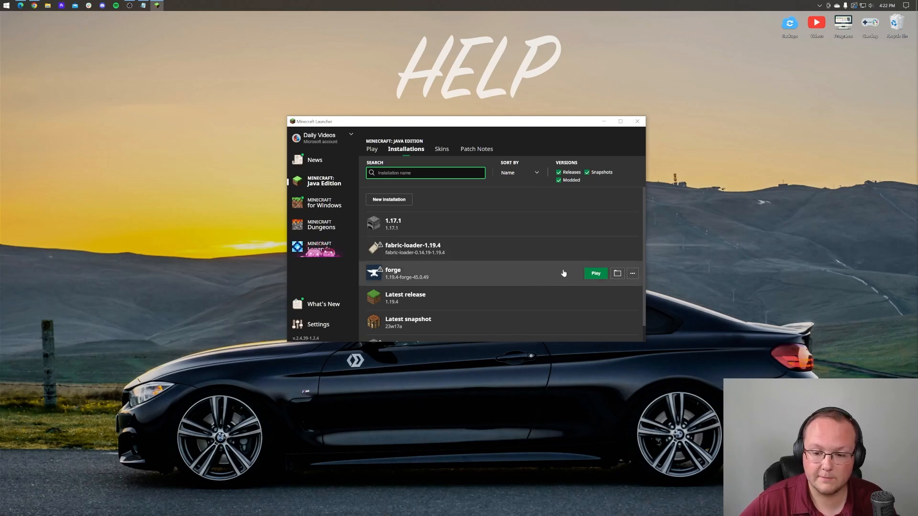
Step: Play the forge installation past the modded warning and start the server with run.bat
click(595, 273)
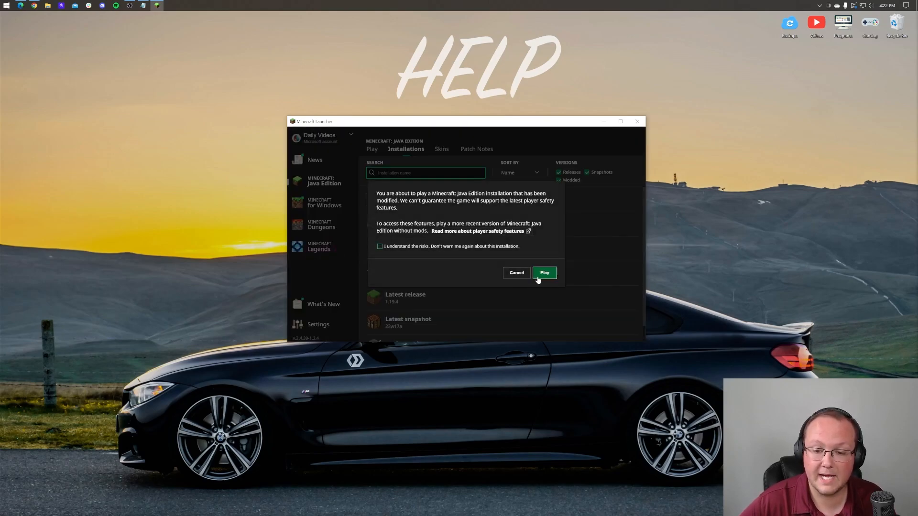
click(544, 273)
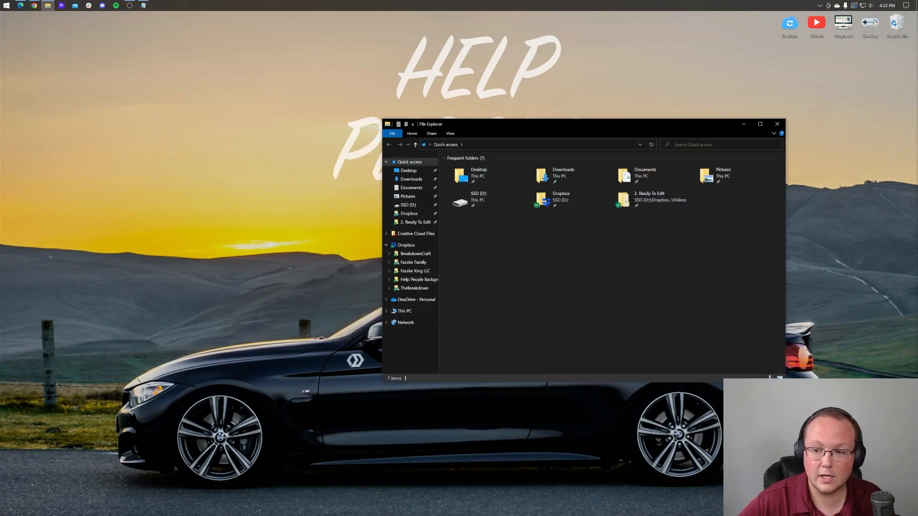
click(777, 123)
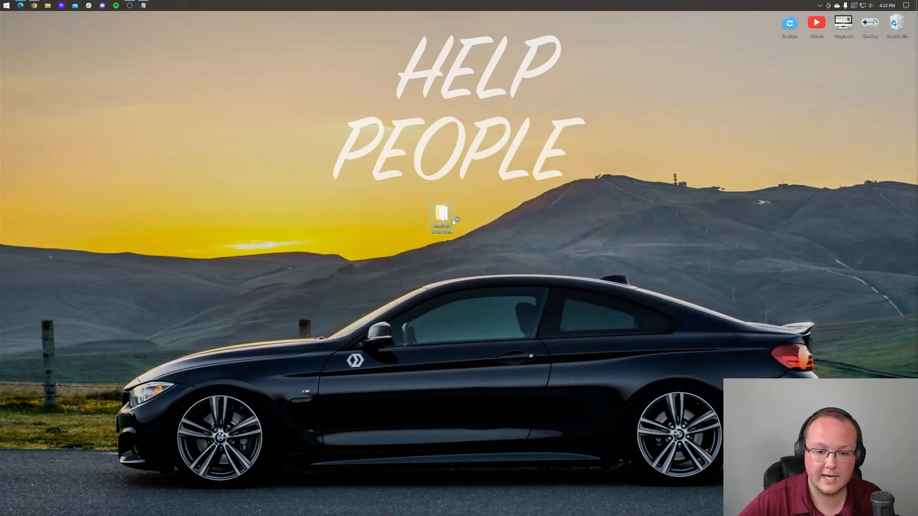
double_click(442, 217)
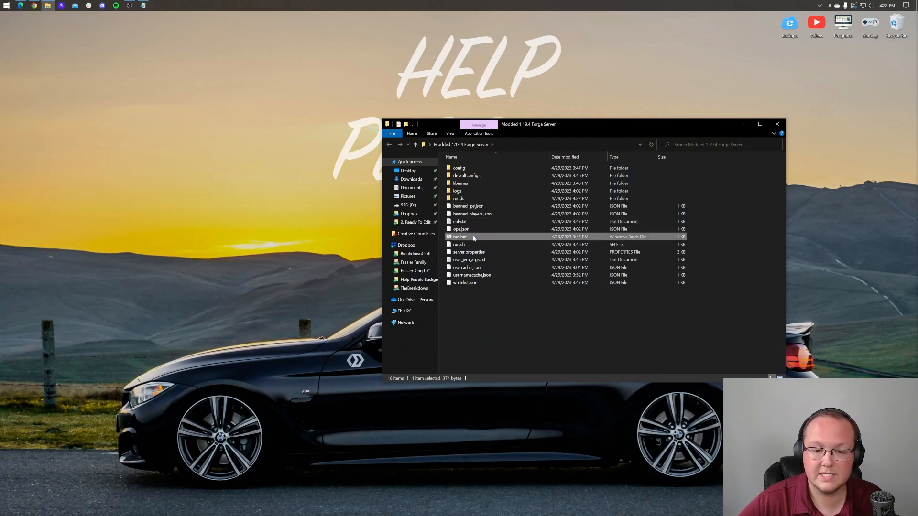
double_click(460, 236)
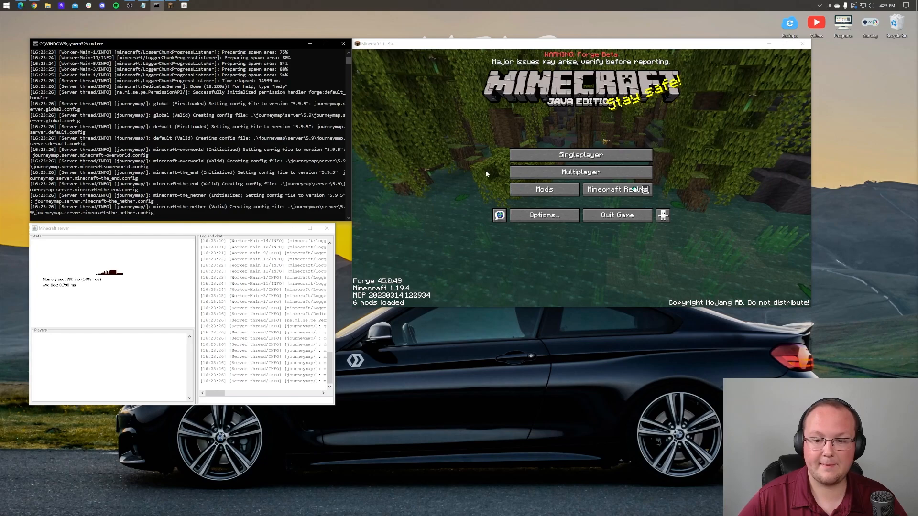
Step: Join the localhost server through Multiplayer's Direct Connection and load into the world
click(580, 171)
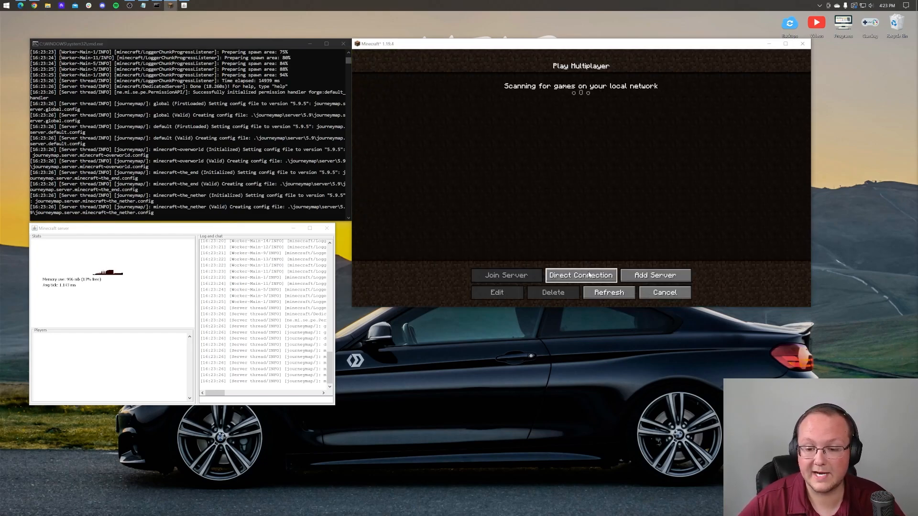
click(580, 276)
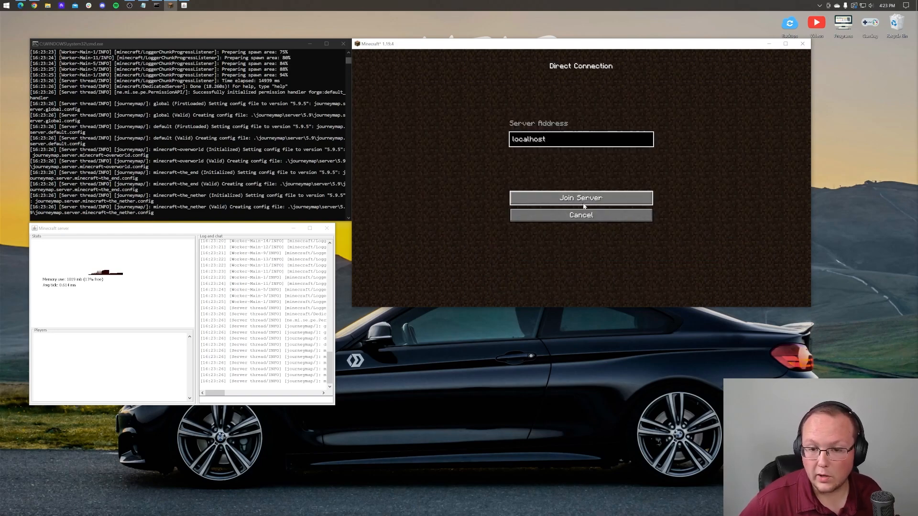
click(581, 197)
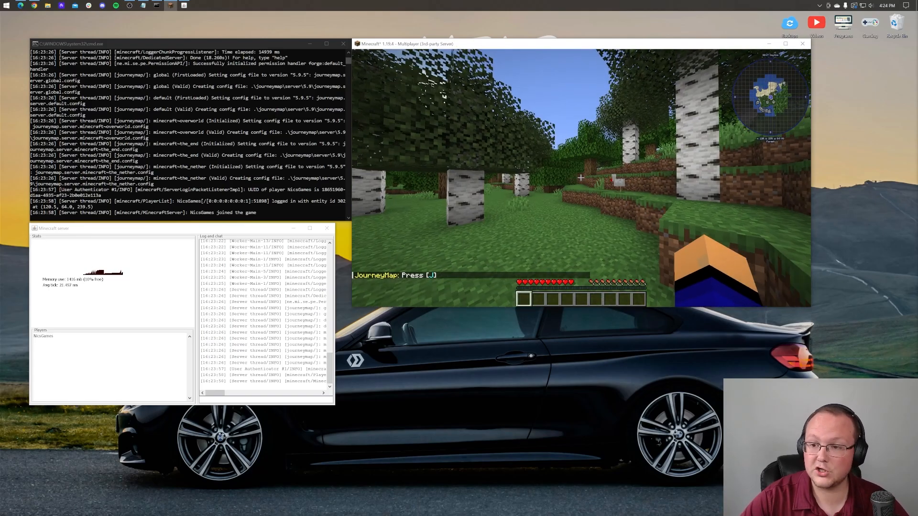
Step: Create and save a JourneyMap waypoint named Spawn at the current location
key(j)
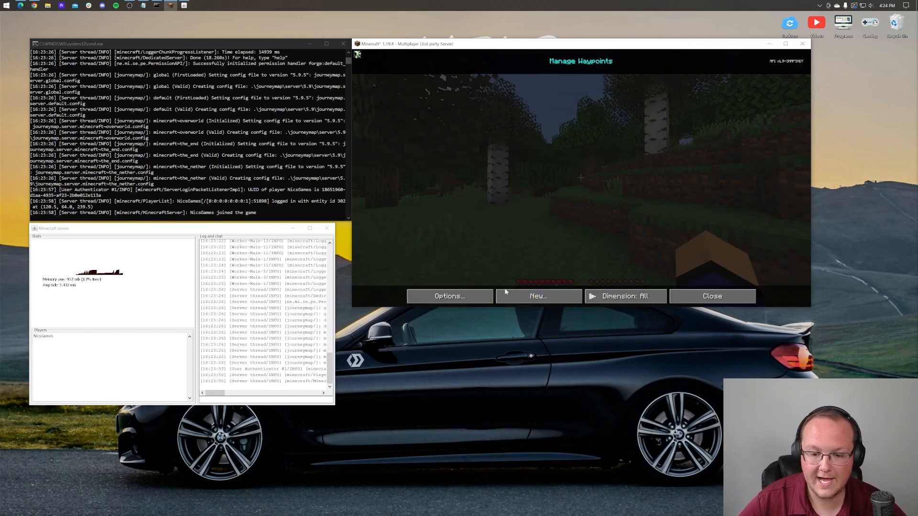
click(537, 295)
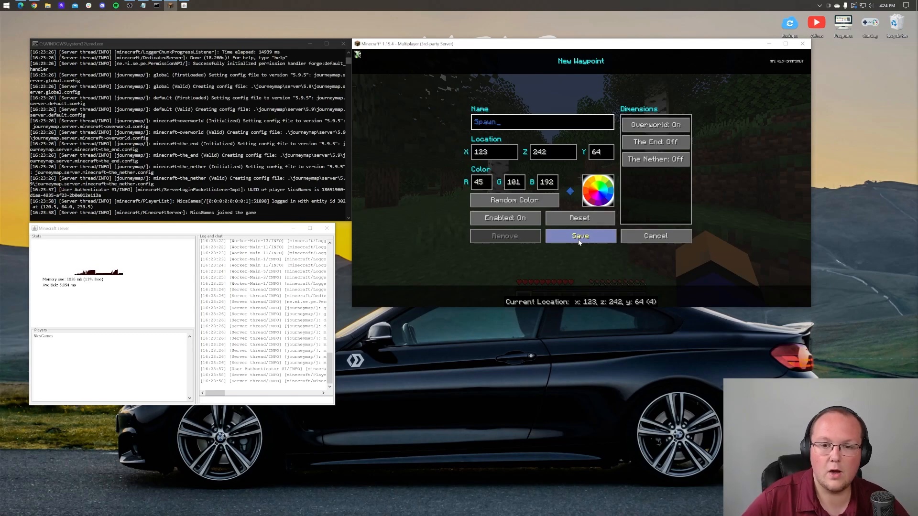
click(597, 191)
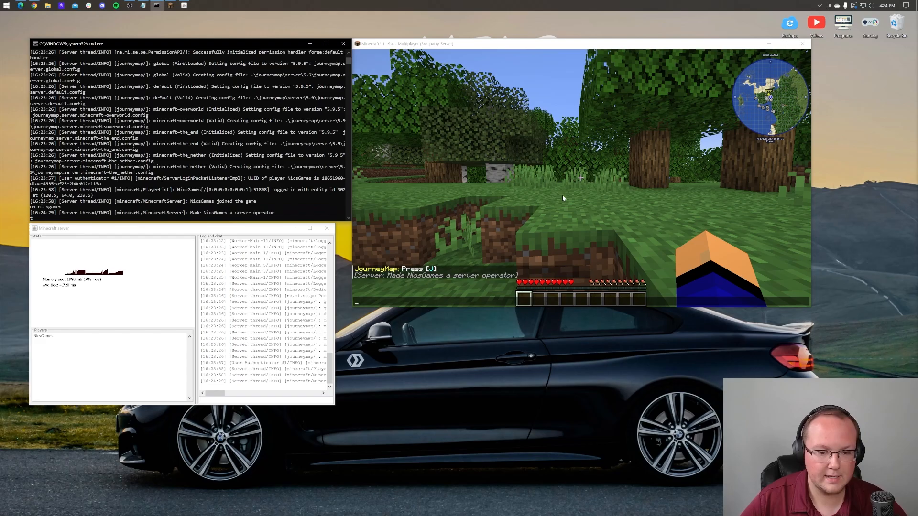
Step: Run /gamemode creative and check the current biome in the F3 debug screen
text(/gamemode creative)
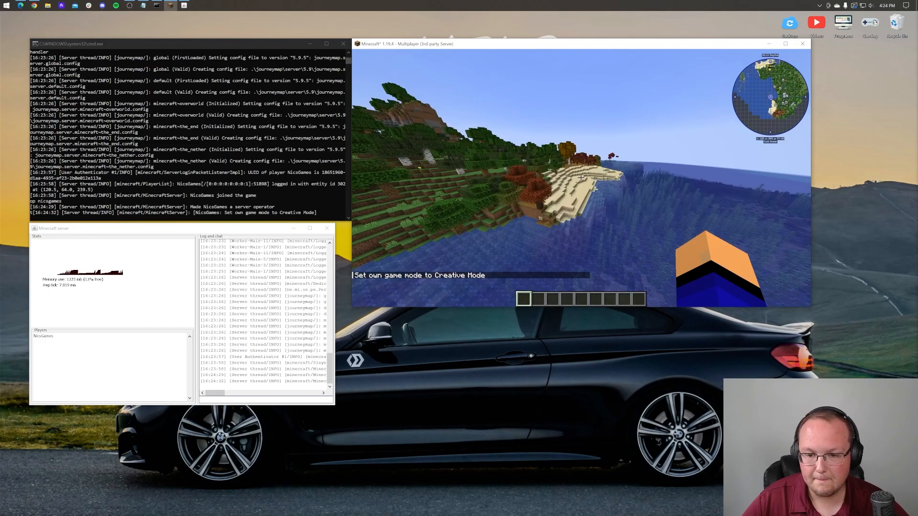
key(f3)
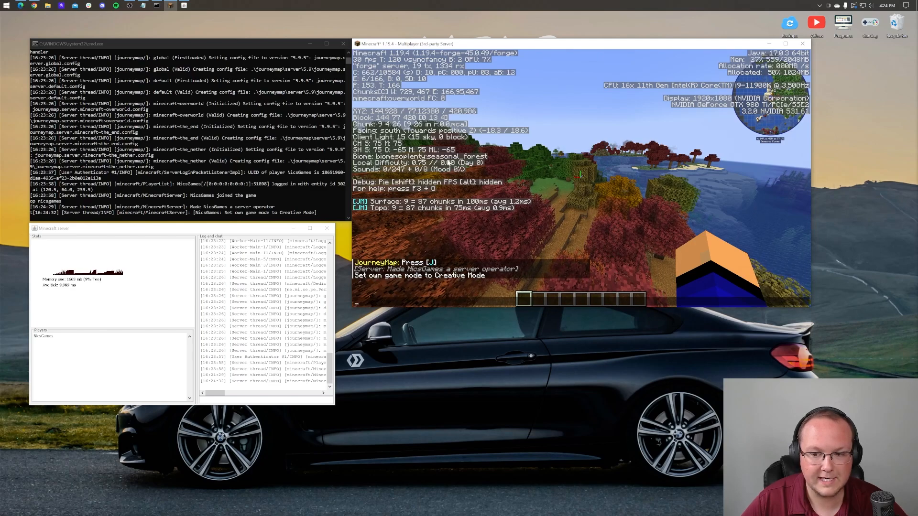
key(f3)
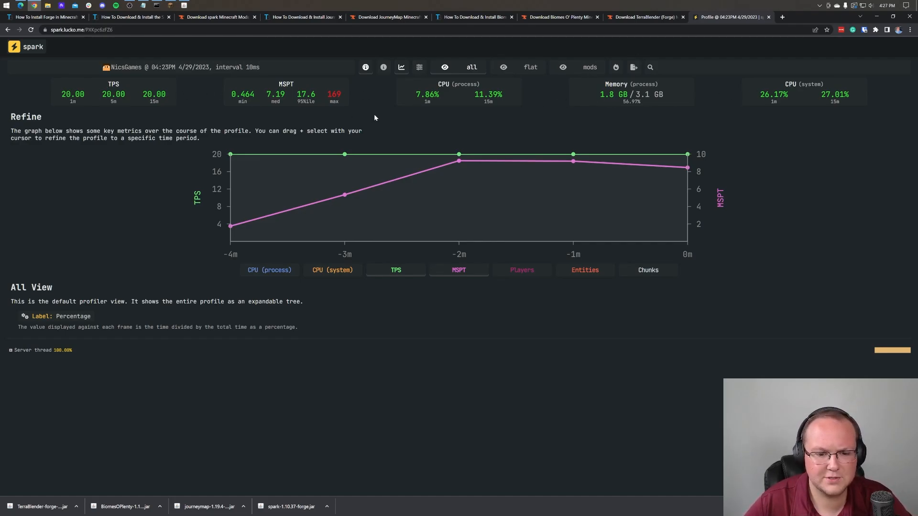
Step: Expand the Server thread down through run, waitUntilNextTick and waitForTasks branches
click(11, 350)
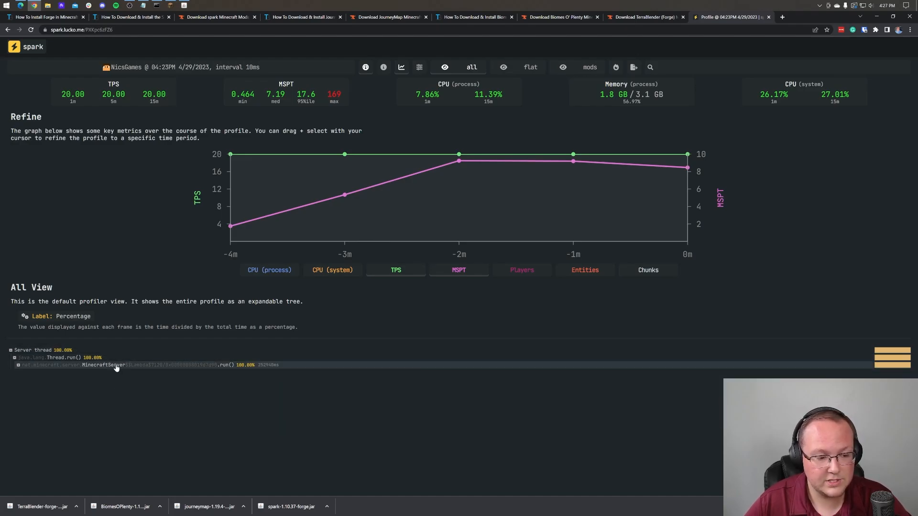
click(19, 364)
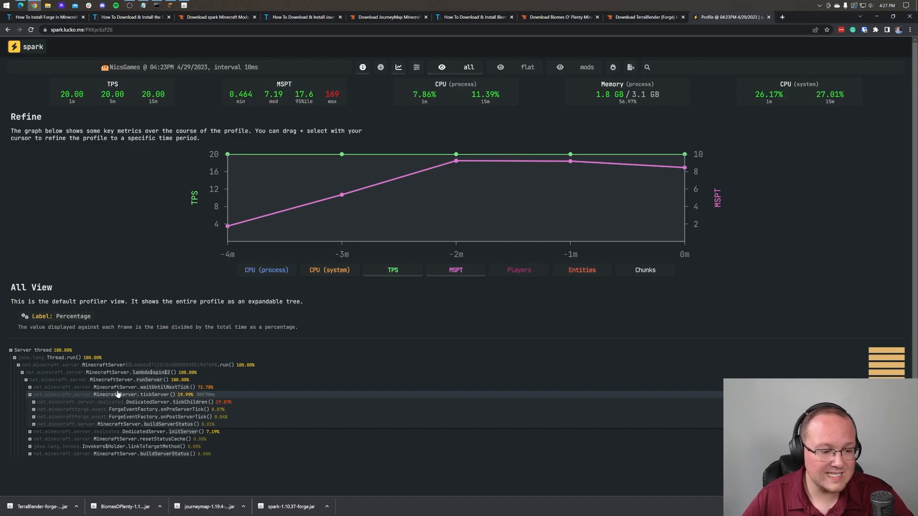
click(29, 394)
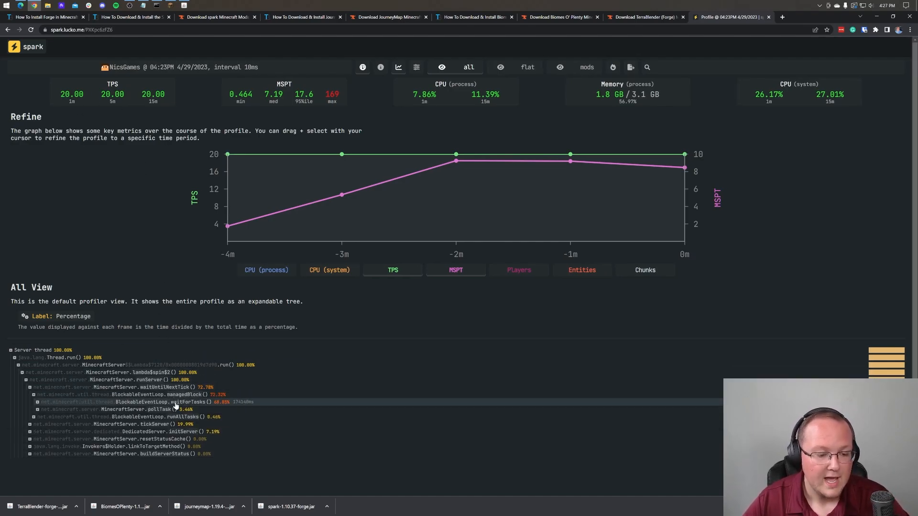
click(38, 401)
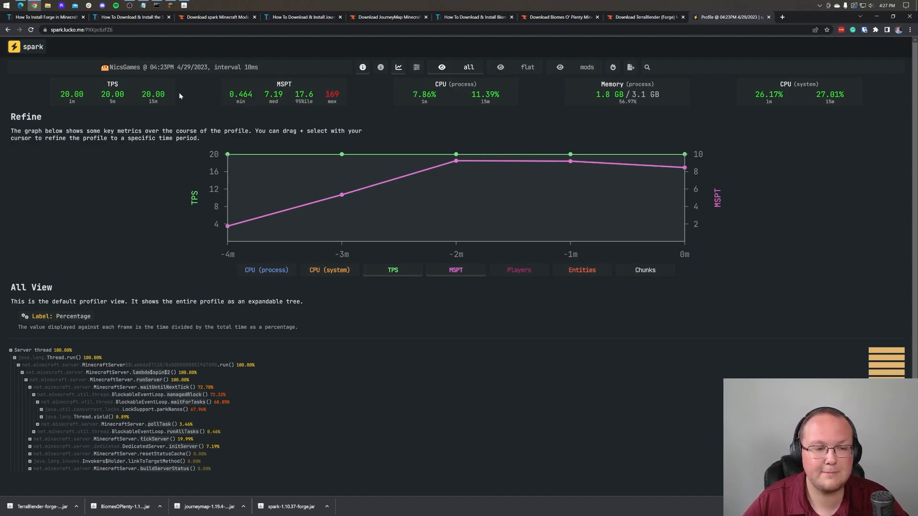
mouse_move(565, 87)
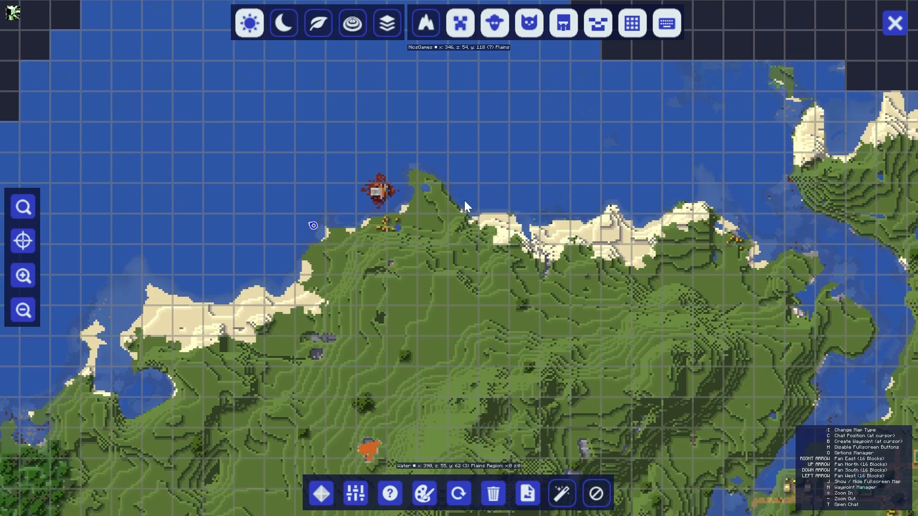
Step: Zoom the JourneyMap fullscreen map to look over the explored terrain and grassland
click(22, 310)
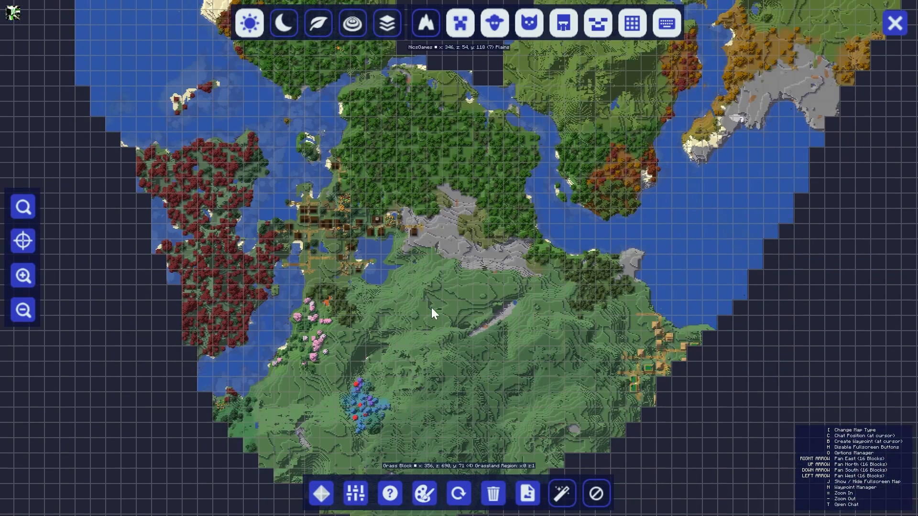
click(22, 275)
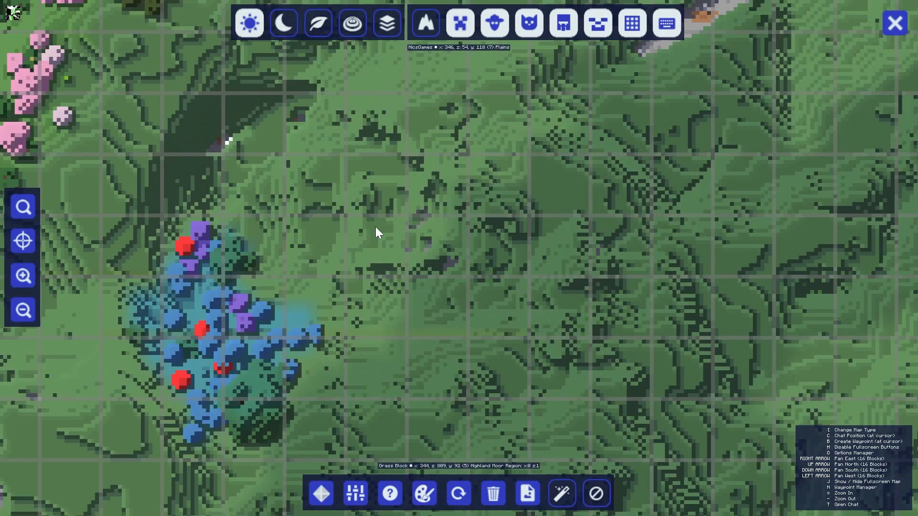